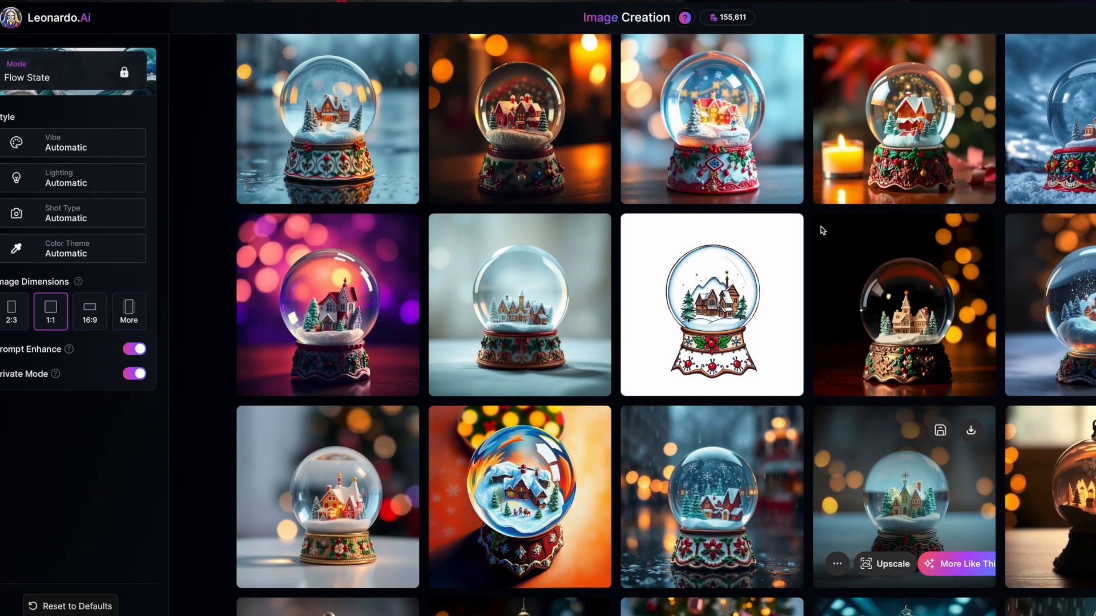
Scroll through the earlier snow-globe and cyber-samurai Flow State image feeds.
scroll("down", 3)
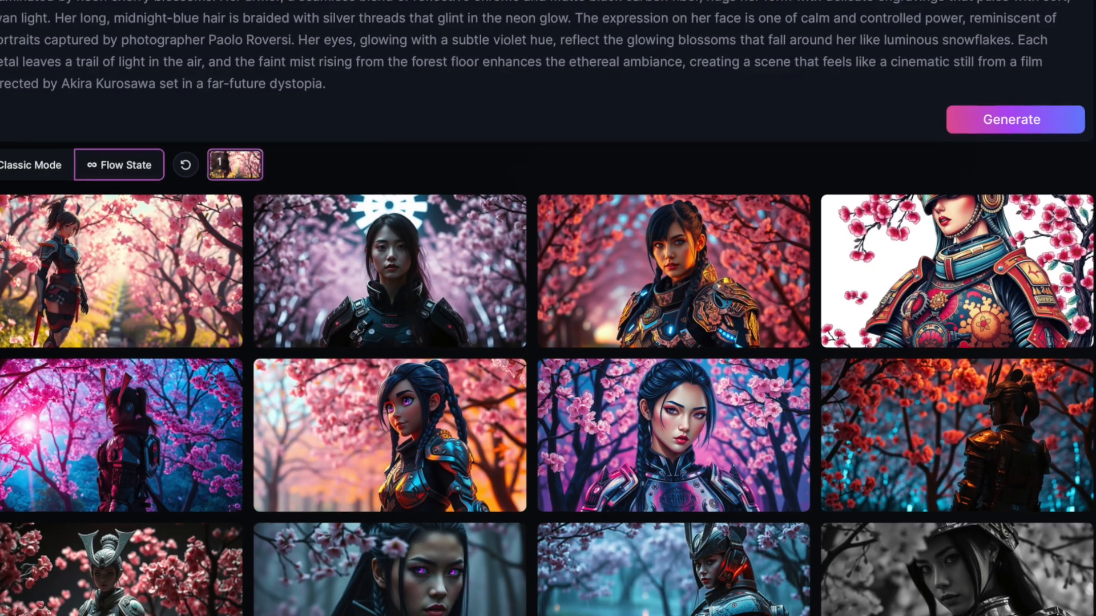
scroll("down", 3)
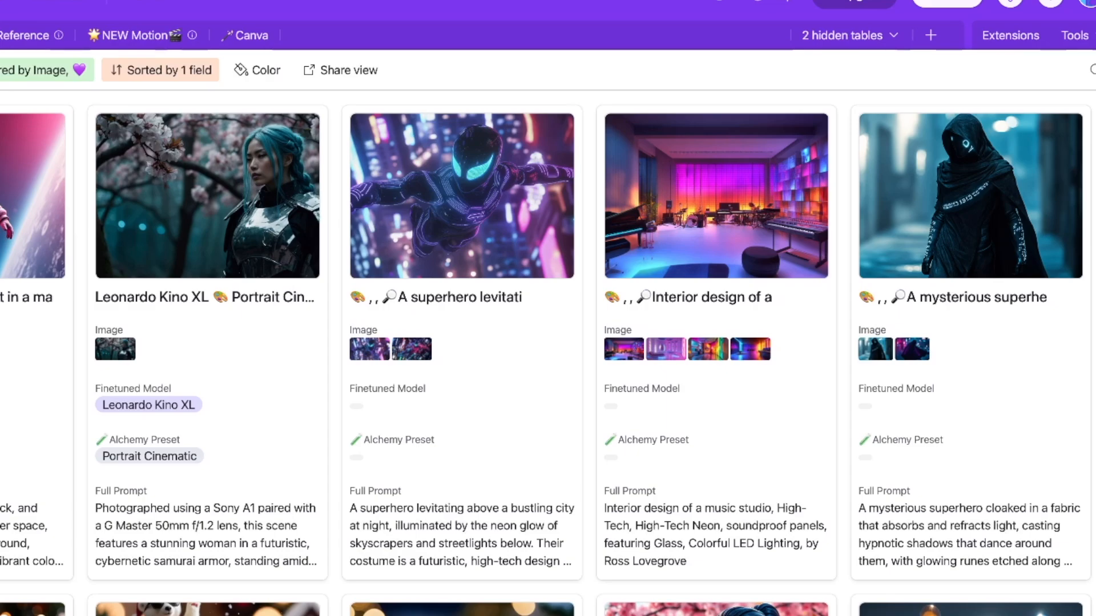
Copy the astronaut record's Full Prompt from Airtable into Leonardo.Ai's prompt field.
scroll("down", 3)
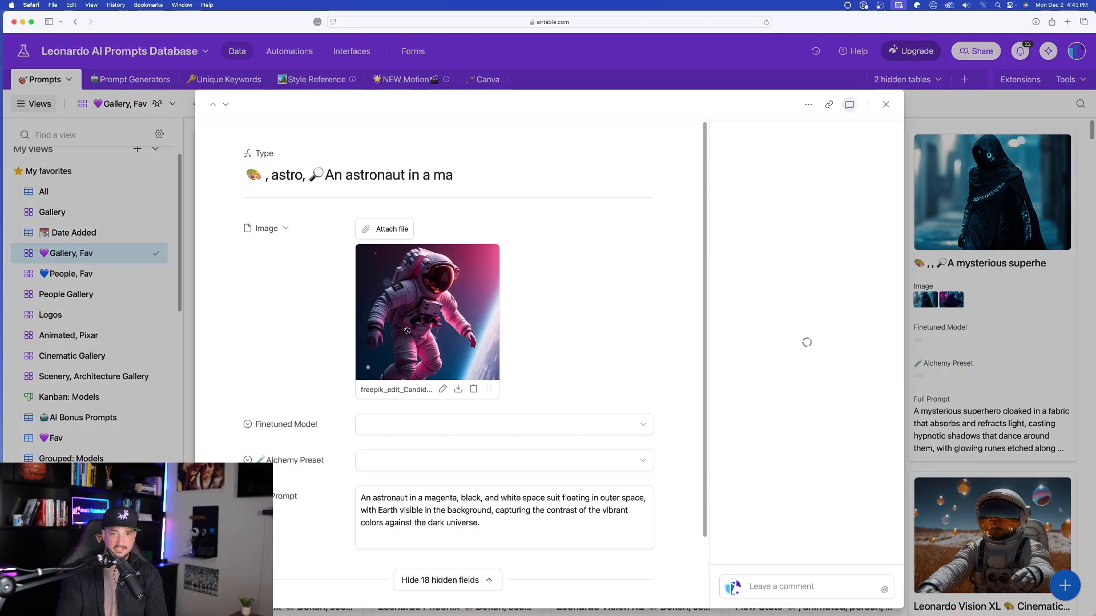
left_click(427, 311)
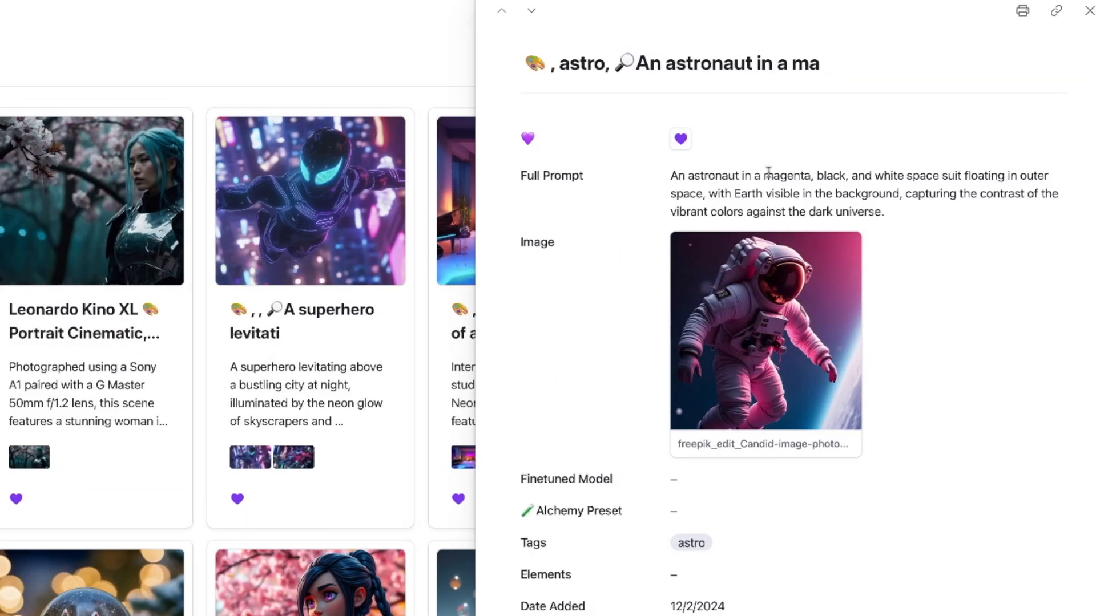
left_click_drag(763, 175, 854, 175)
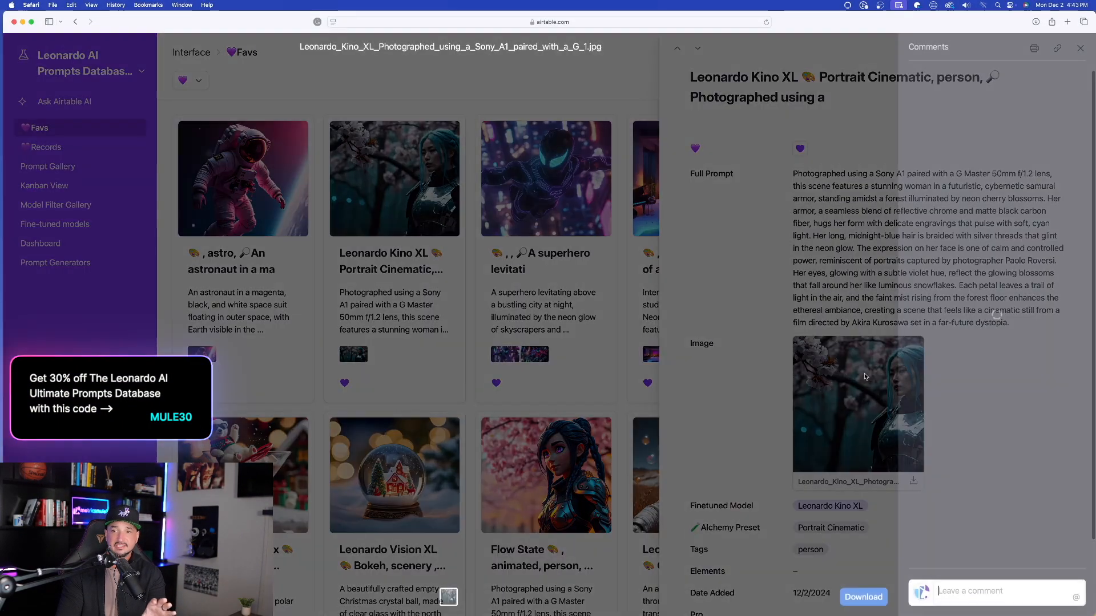
left_click(857, 404)
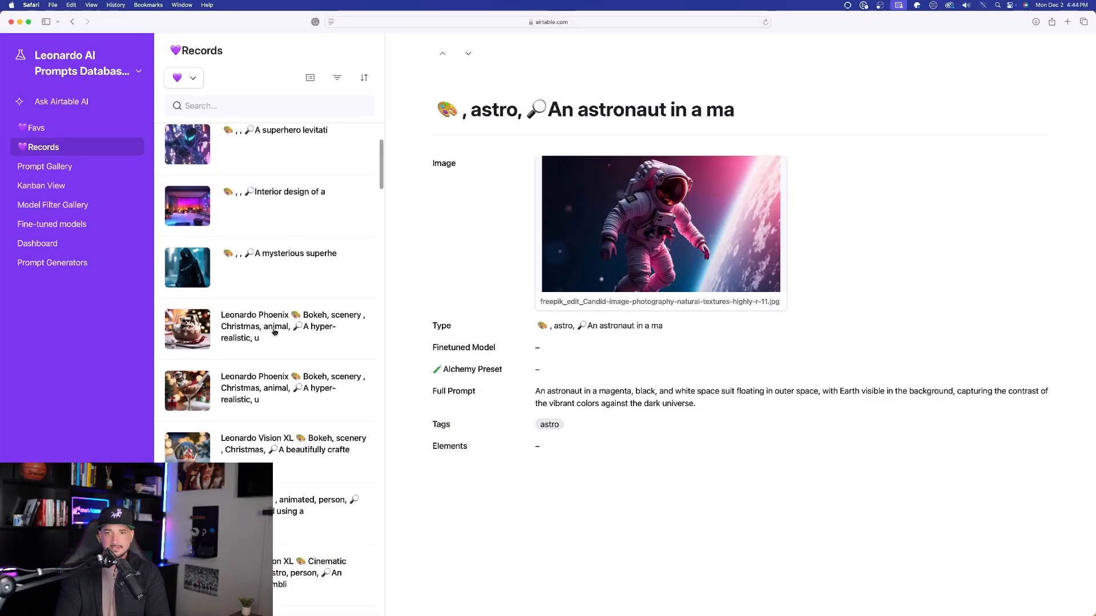
left_click(273, 325)
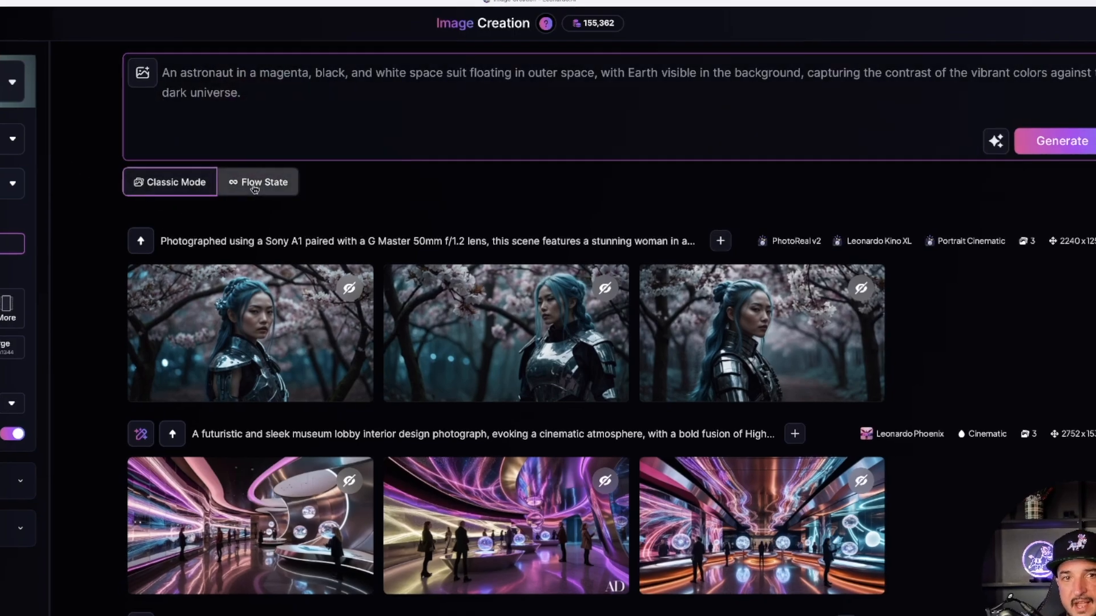
Switch image creation to Flow State and show the Shot Type style options.
left_click(264, 182)
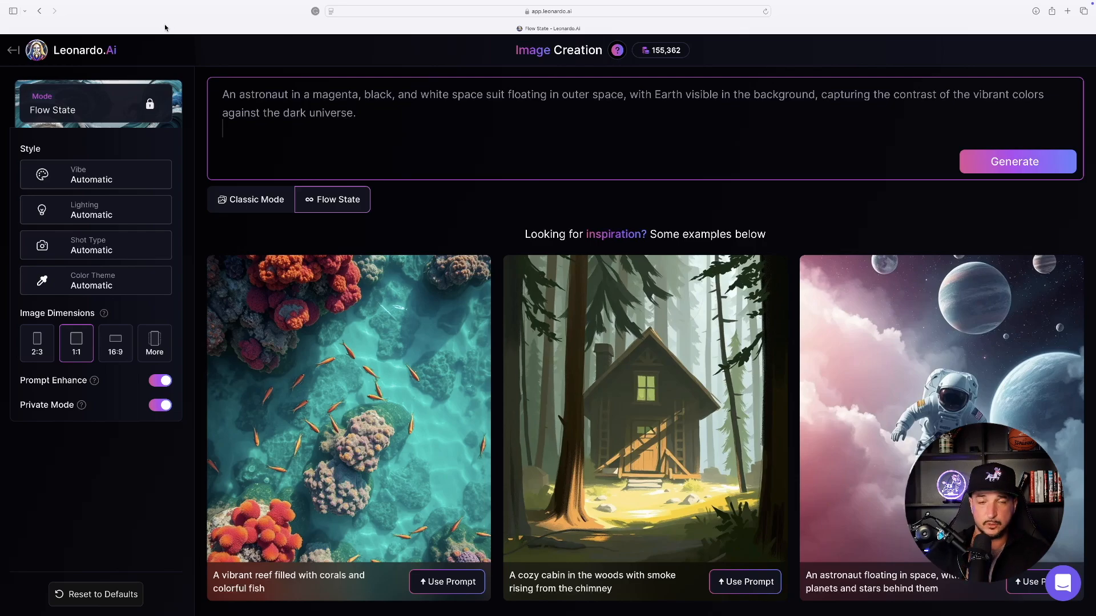
mouse_move(190, 38)
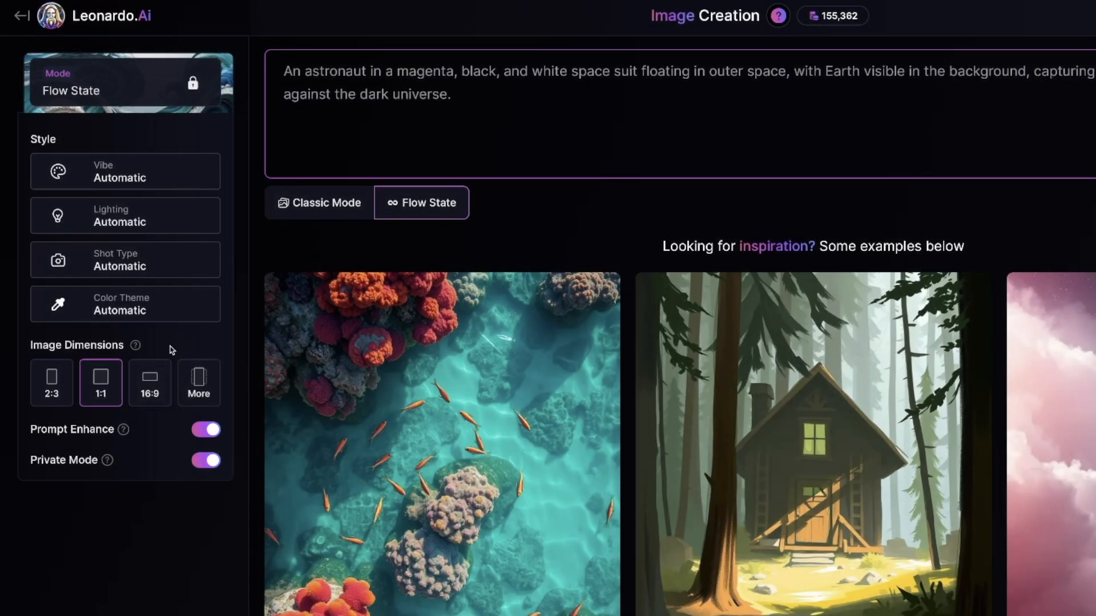
left_click(124, 172)
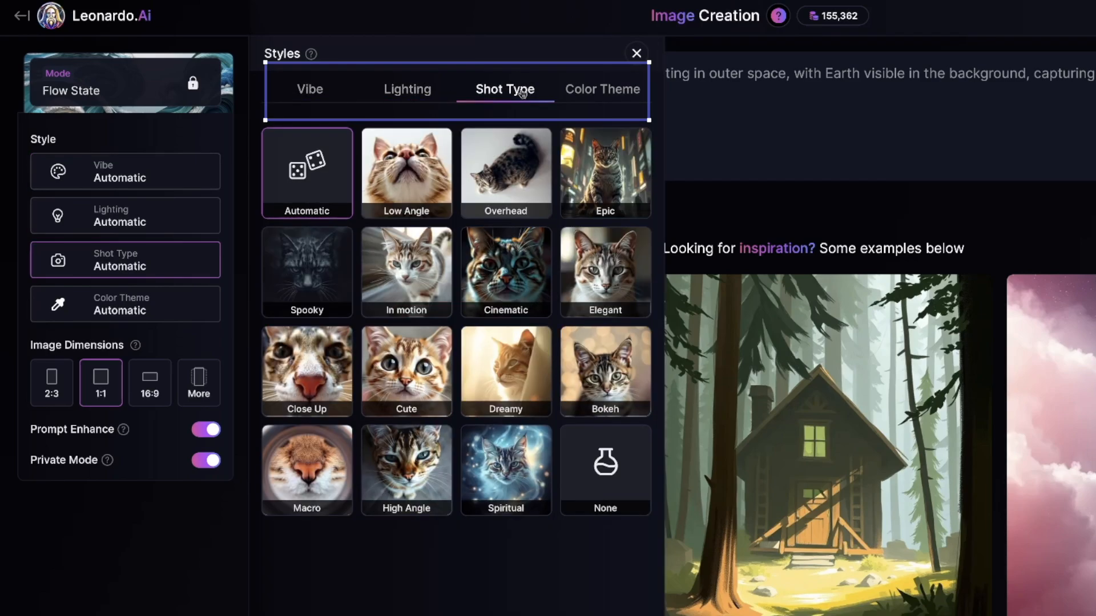
Review the Lighting, Shot Type and Color Theme styles, keeping all automatic, and close the panel.
left_click(407, 89)
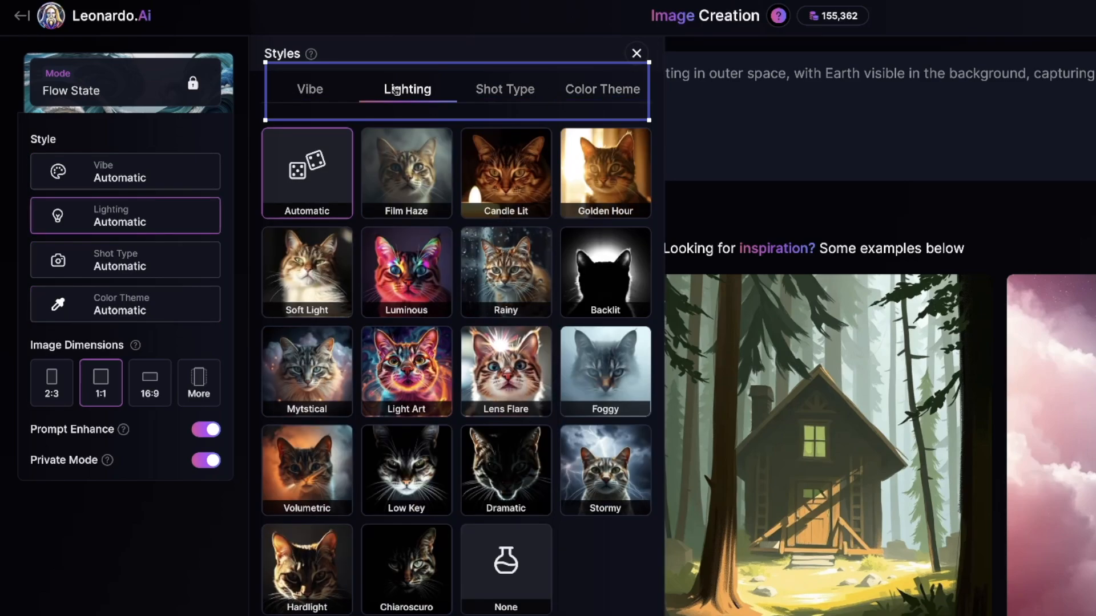
left_click(504, 90)
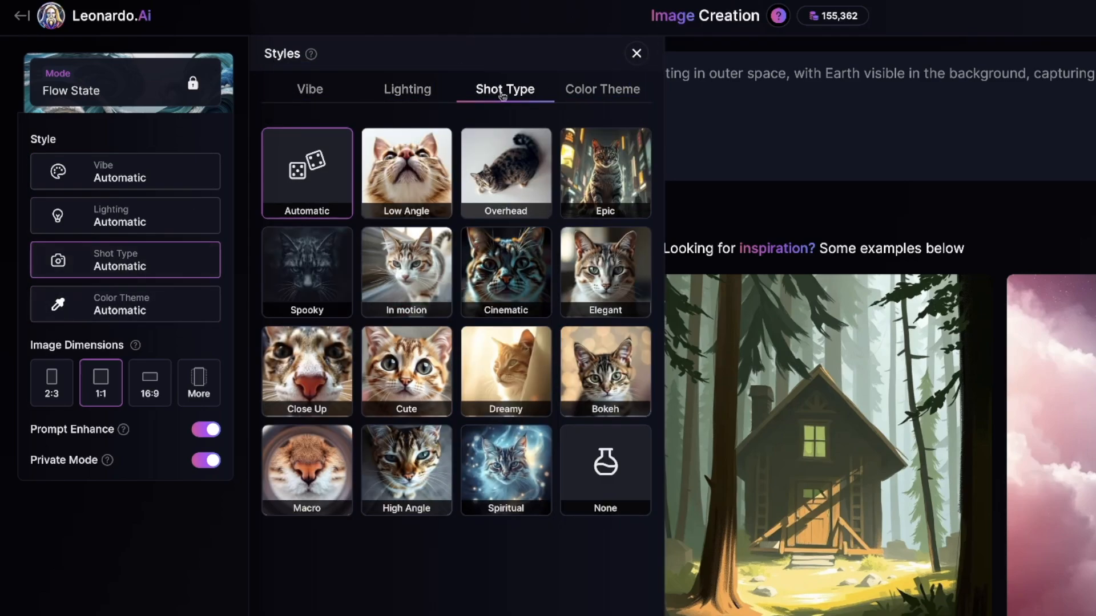
mouse_move(595, 103)
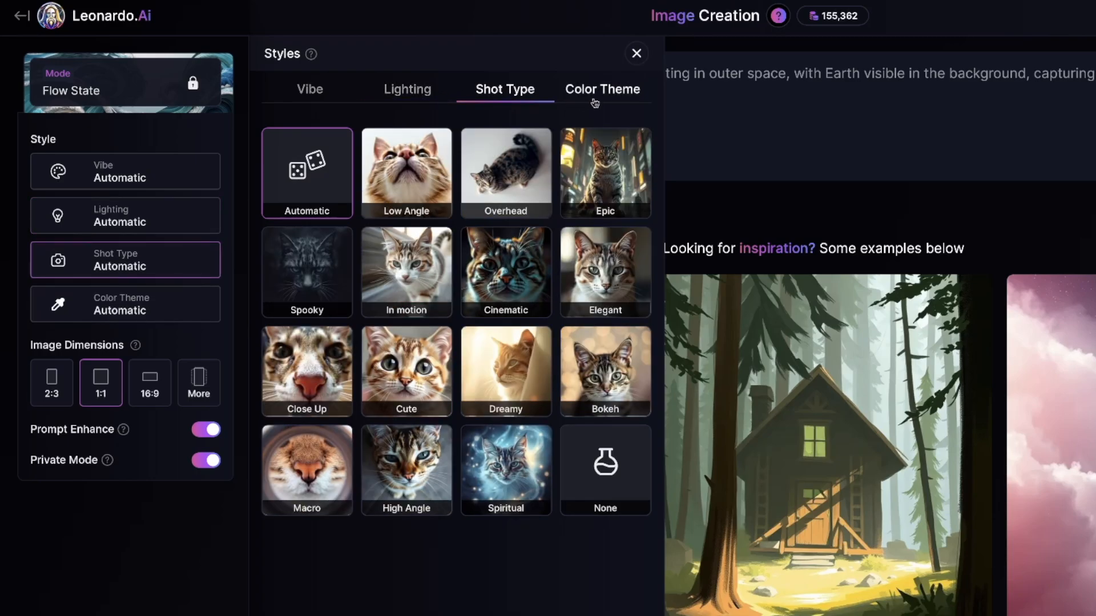
mouse_move(495, 89)
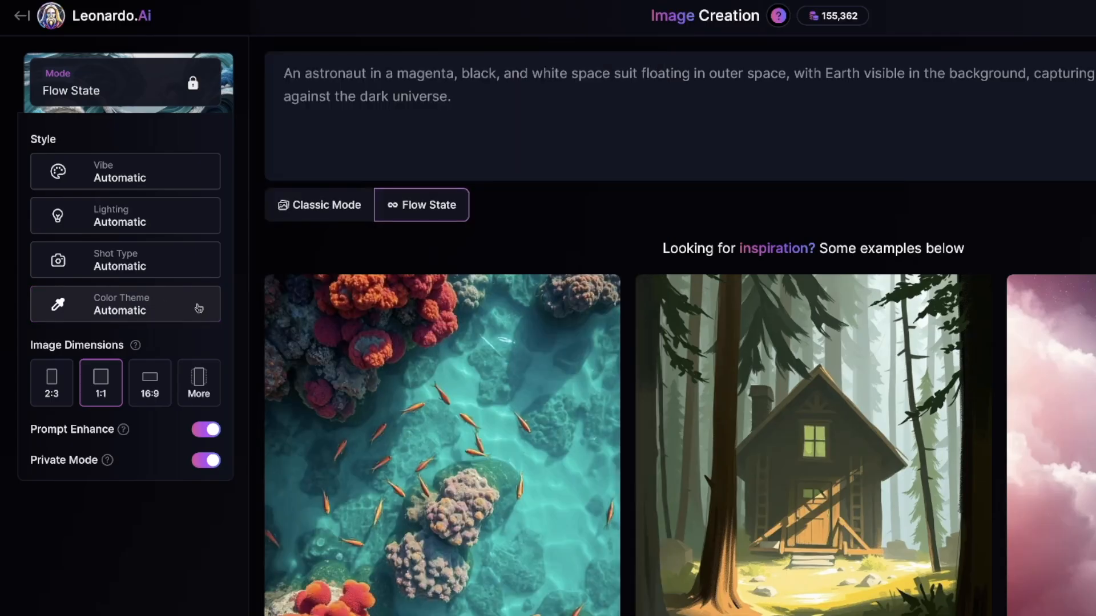
left_click(124, 304)
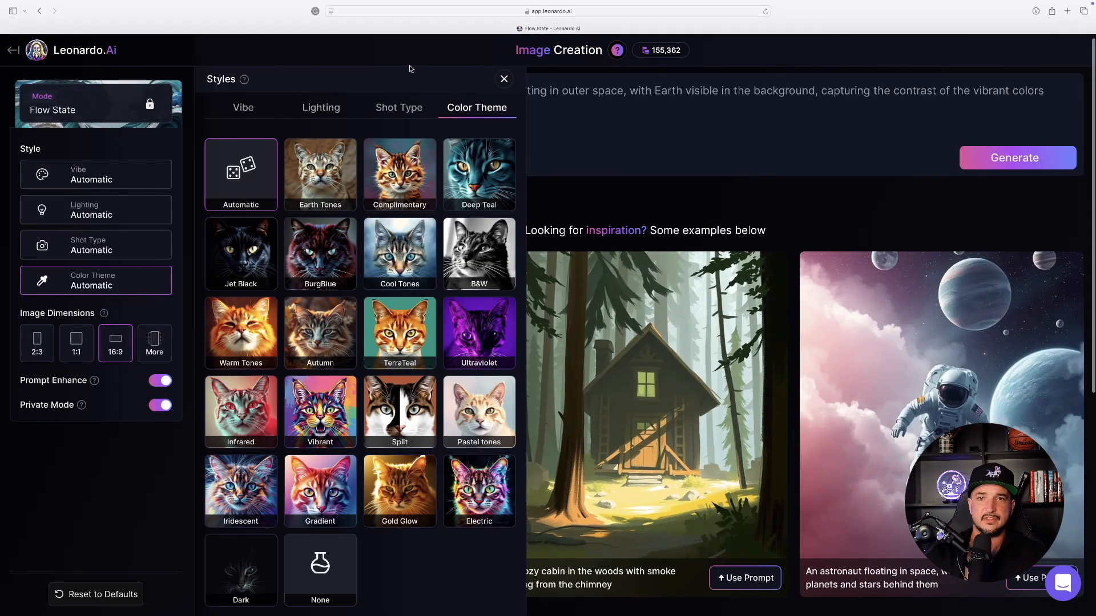
left_click(504, 78)
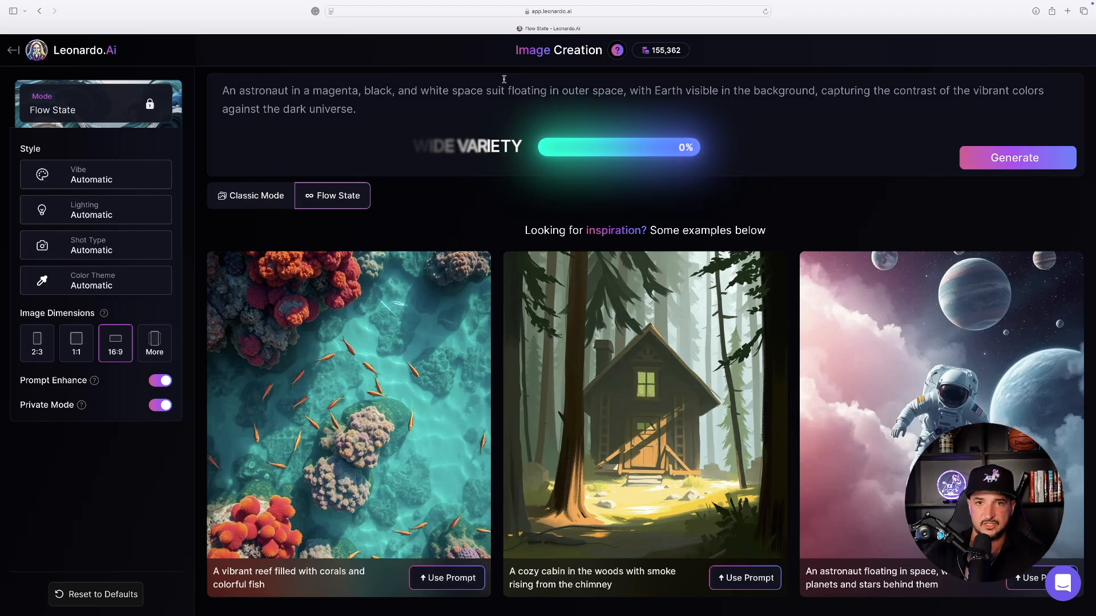
left_click(1015, 157)
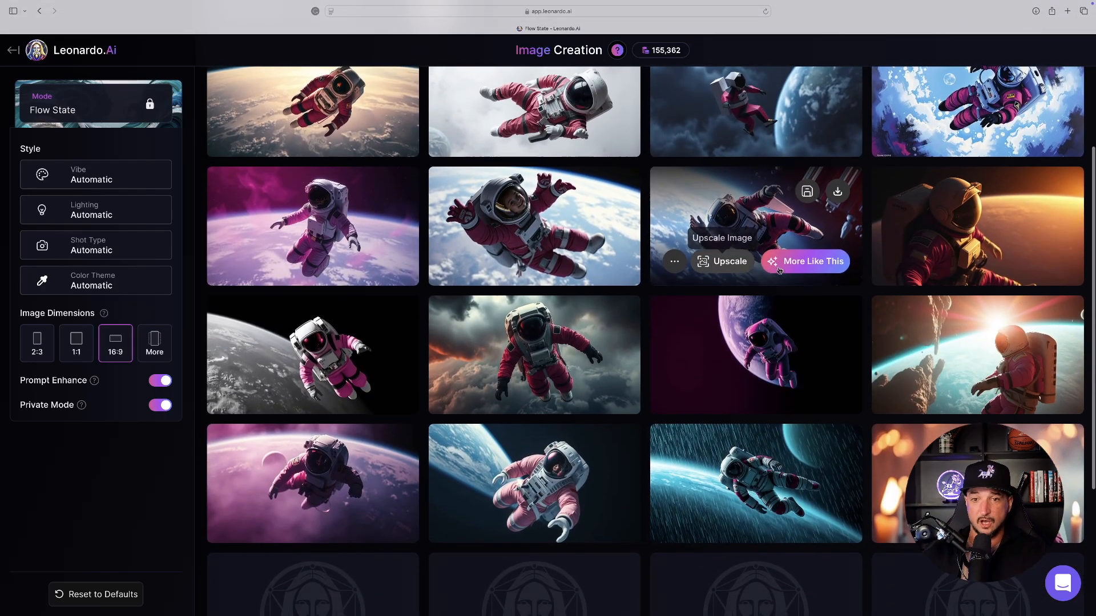
scroll("down", 3)
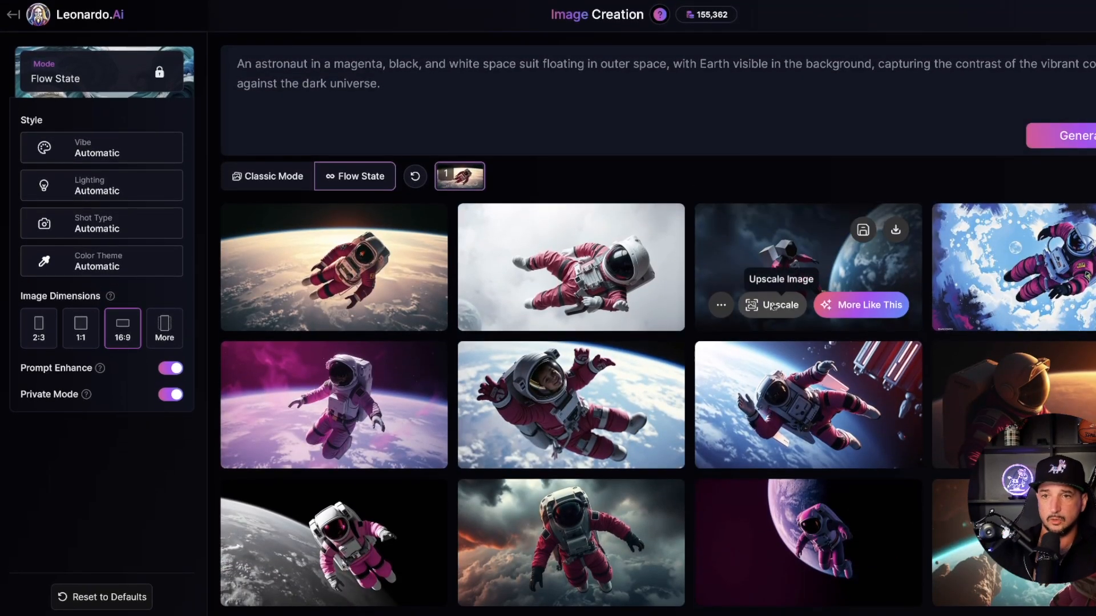
mouse_move(333, 262)
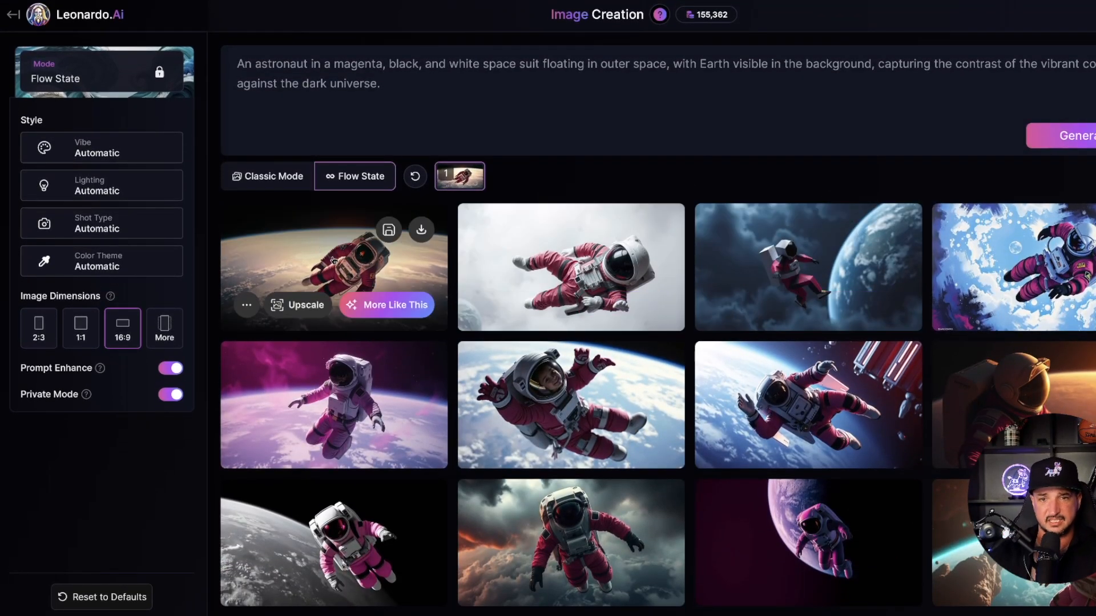
mouse_move(378, 398)
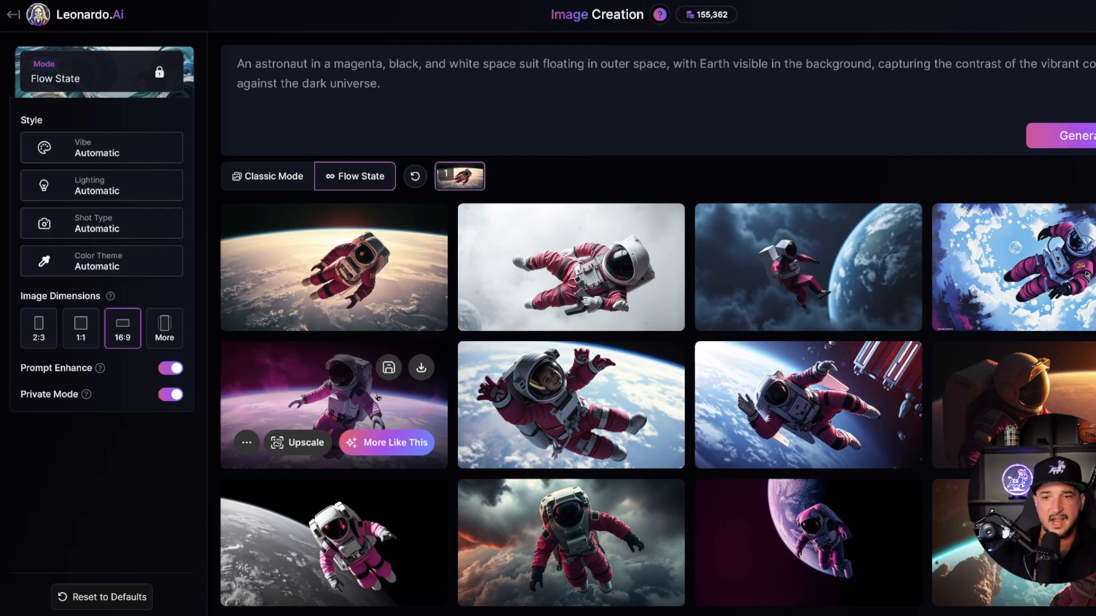
left_click(333, 404)
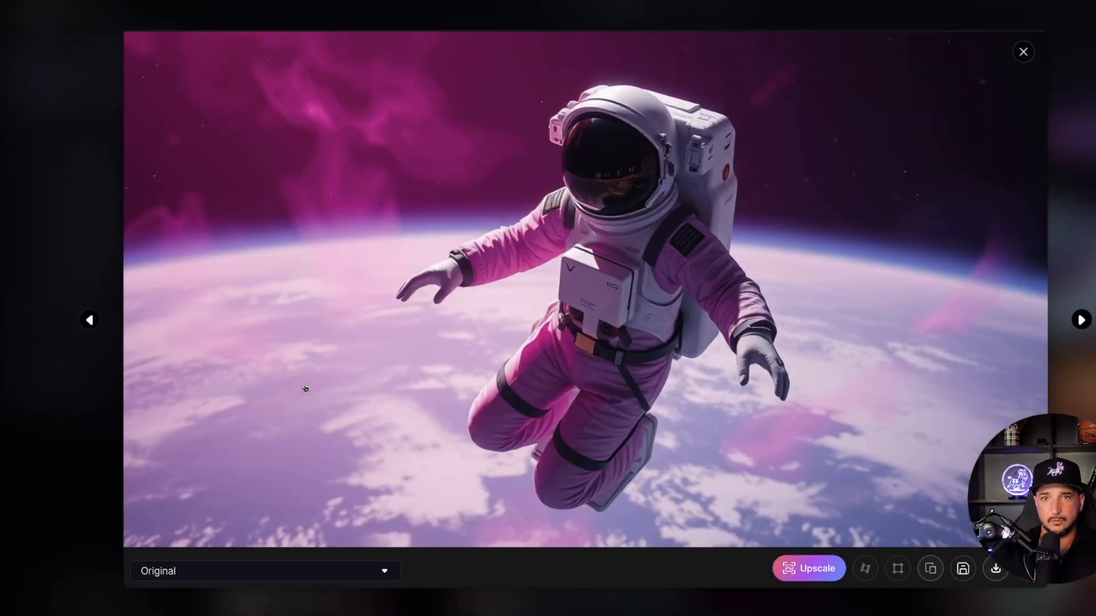
mouse_move(787, 119)
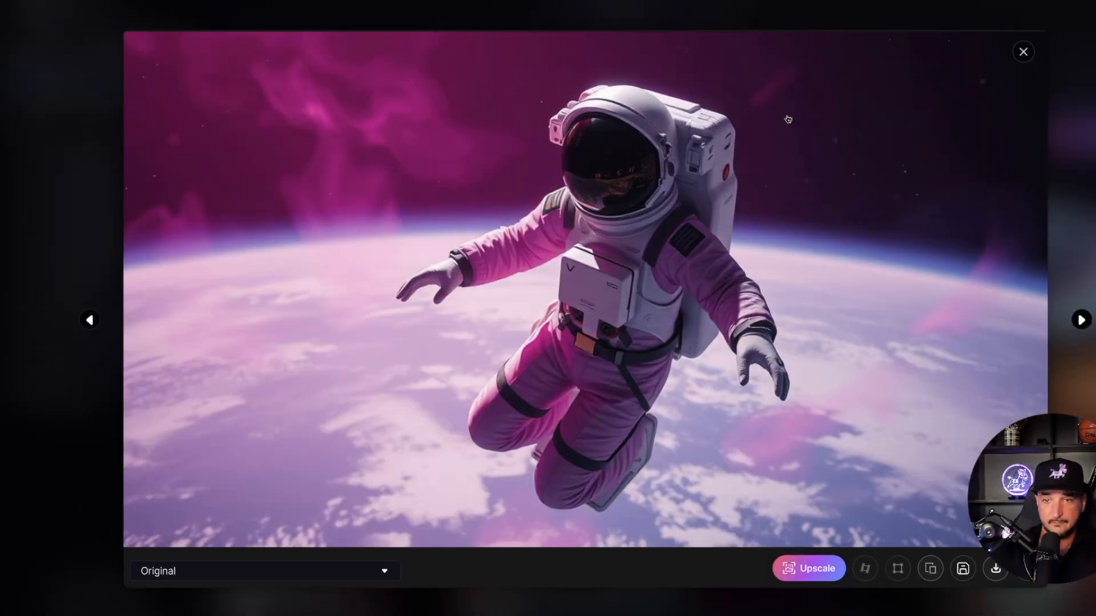
left_click(1023, 52)
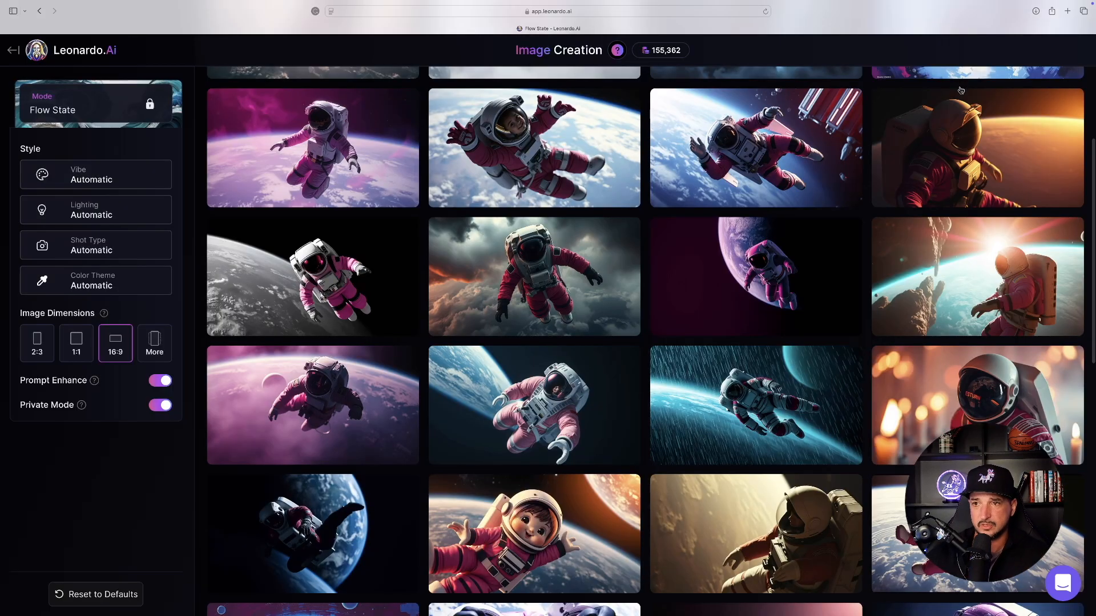
left_click(976, 276)
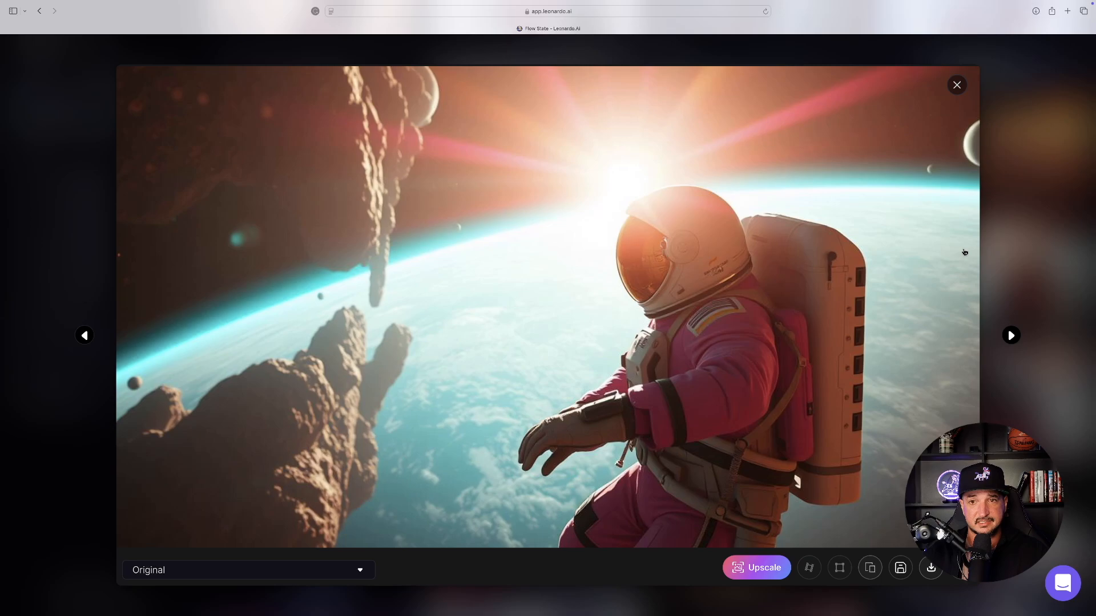
left_click(956, 84)
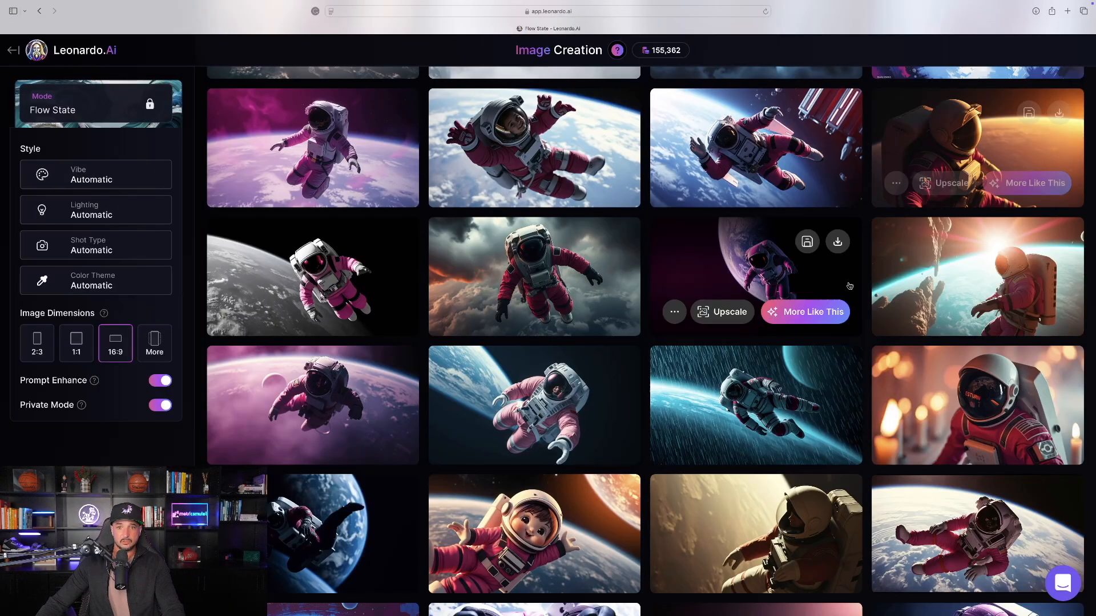
scroll("down", 3)
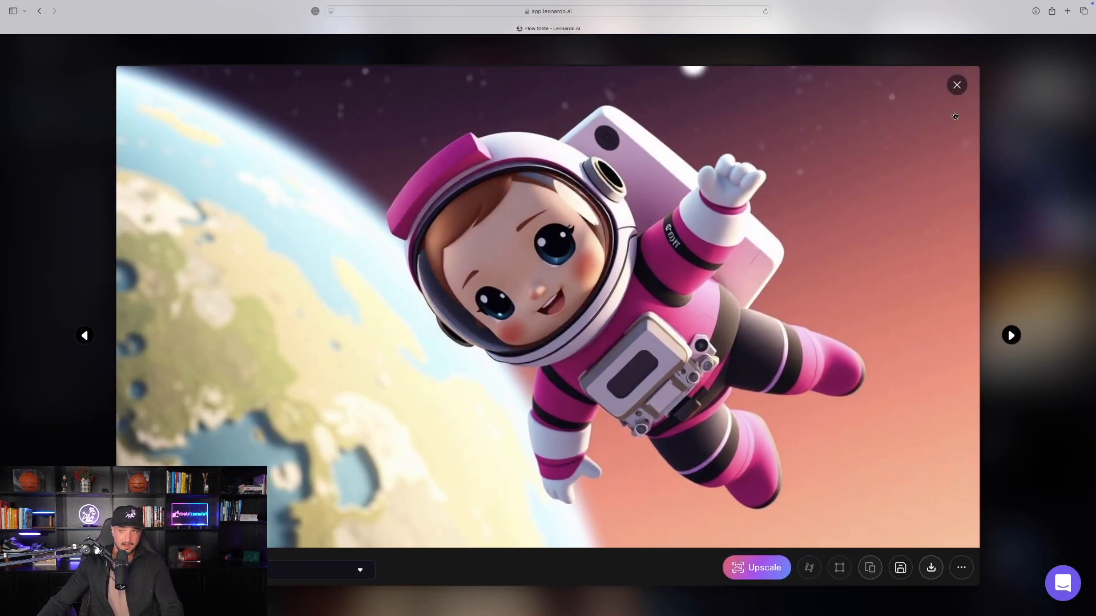
Page through more astronaut previews, then save the asteroid astronaut image to the library.
left_click(956, 85)
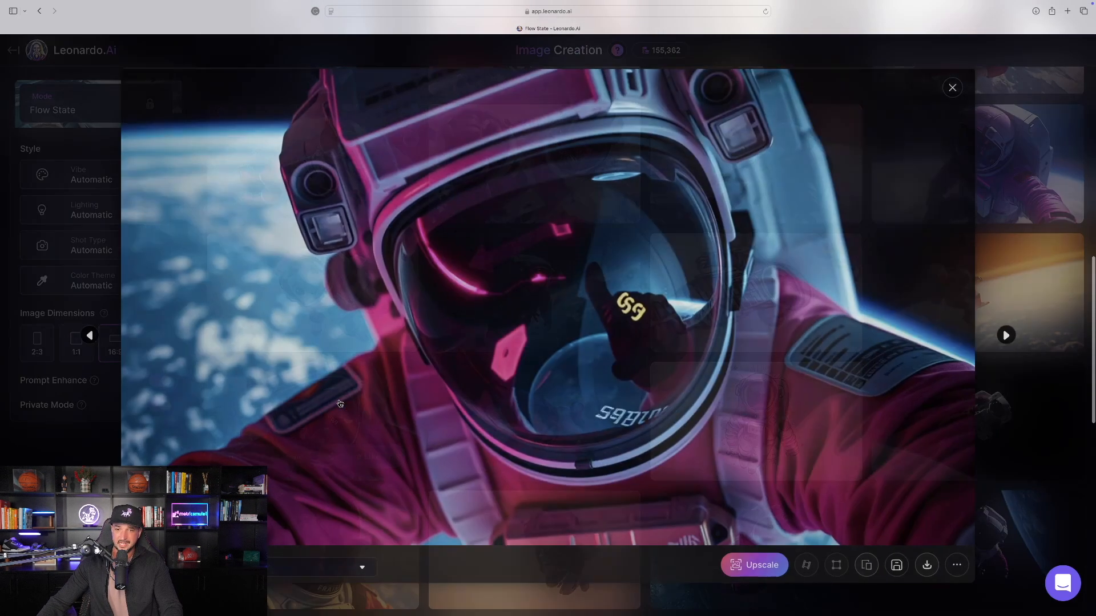
left_click(952, 88)
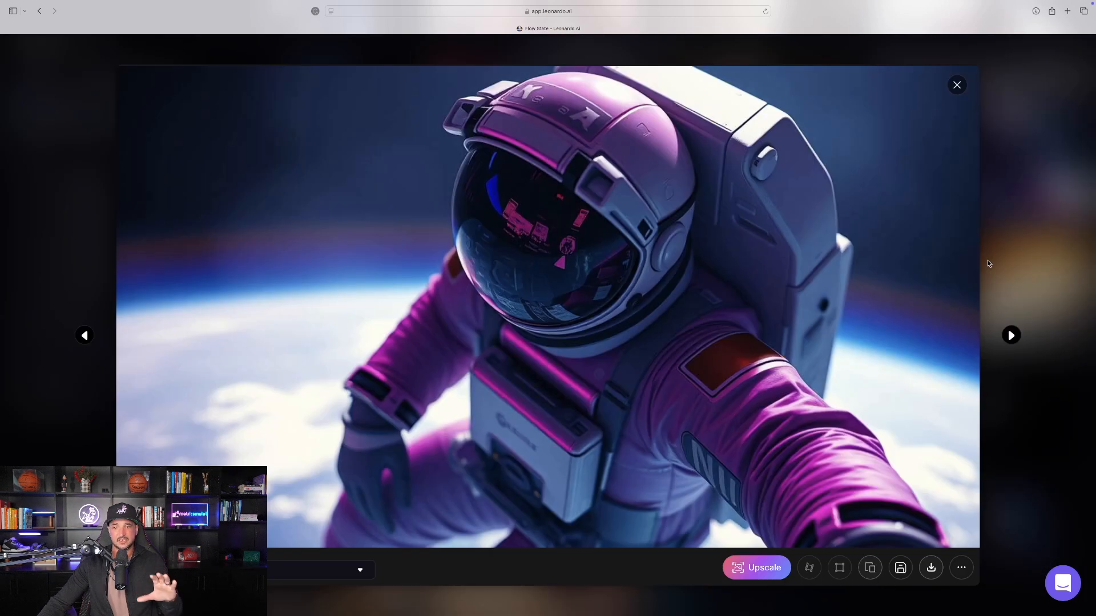
left_click(956, 84)
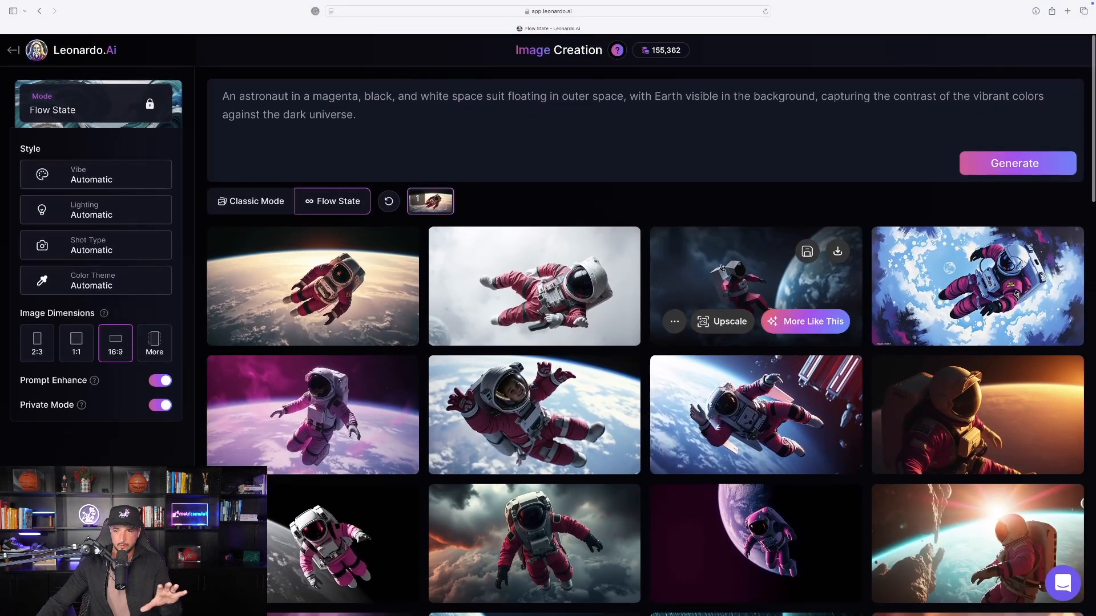
scroll("down", 3)
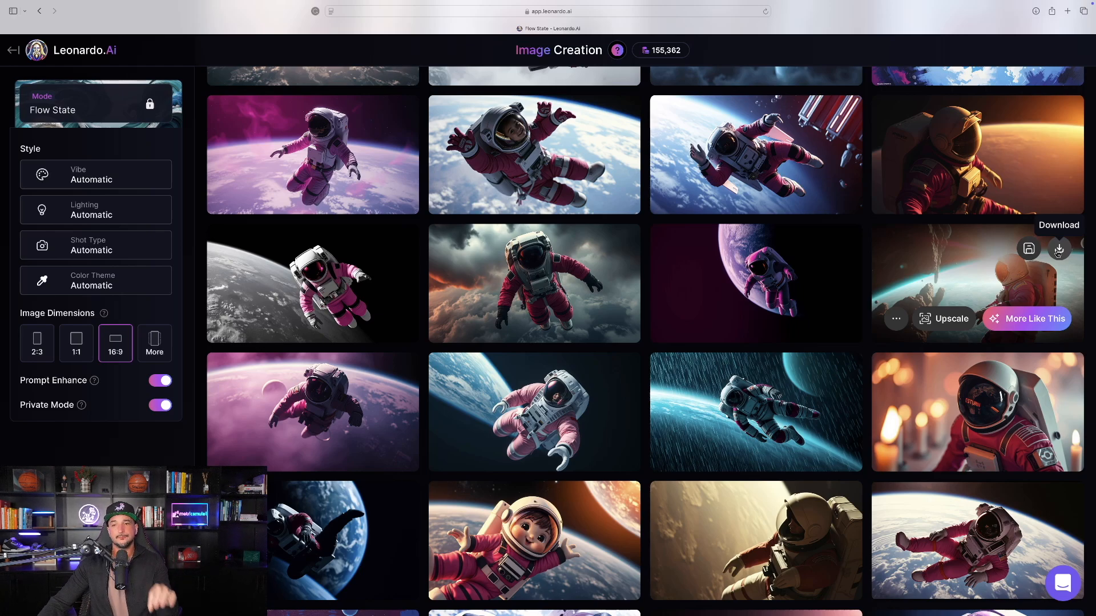
mouse_move(1027, 249)
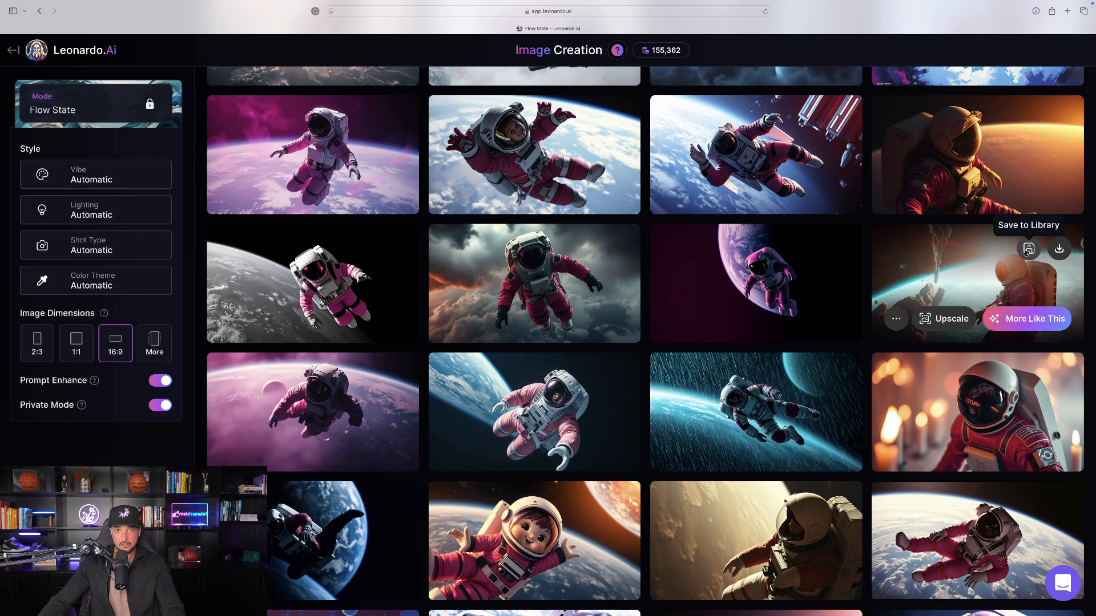
left_click(1027, 250)
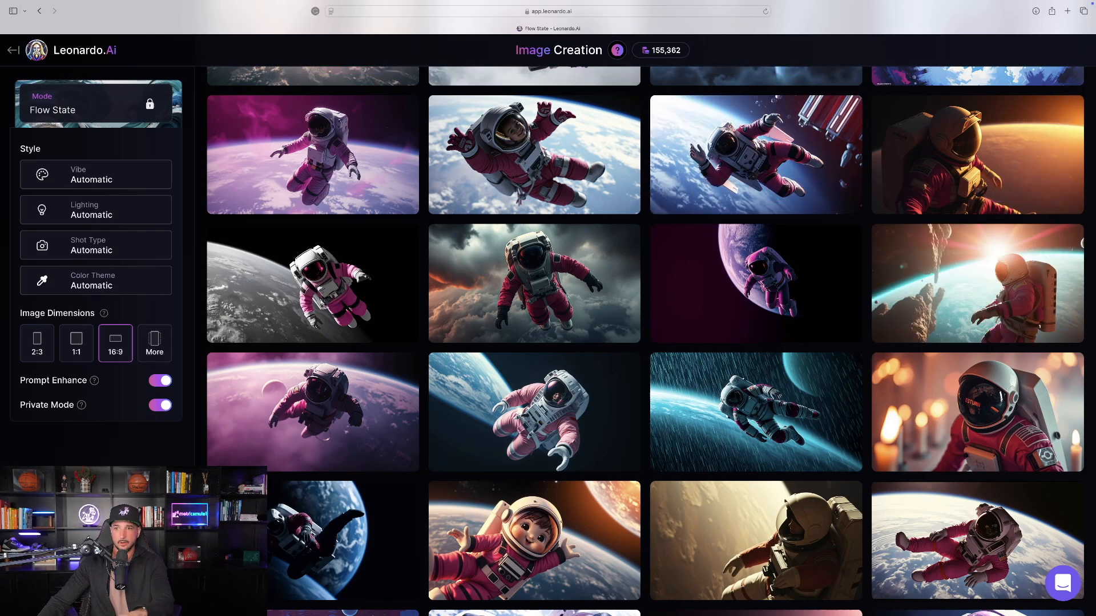
Open Library > Your Generations and step through astronaut images to the Volumetric lighting details.
left_click(13, 50)
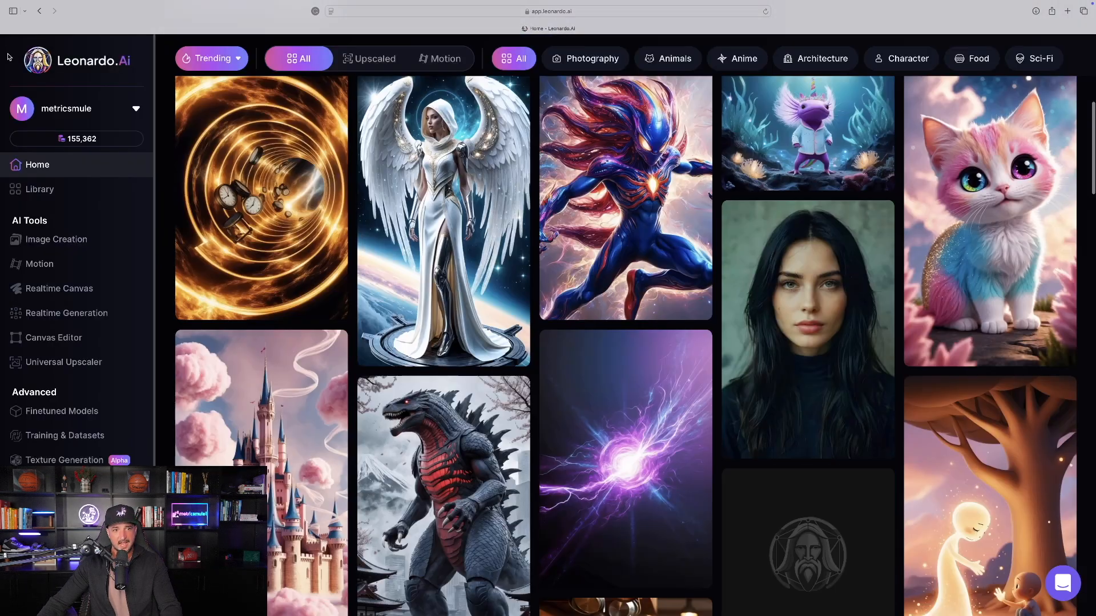
left_click(40, 189)
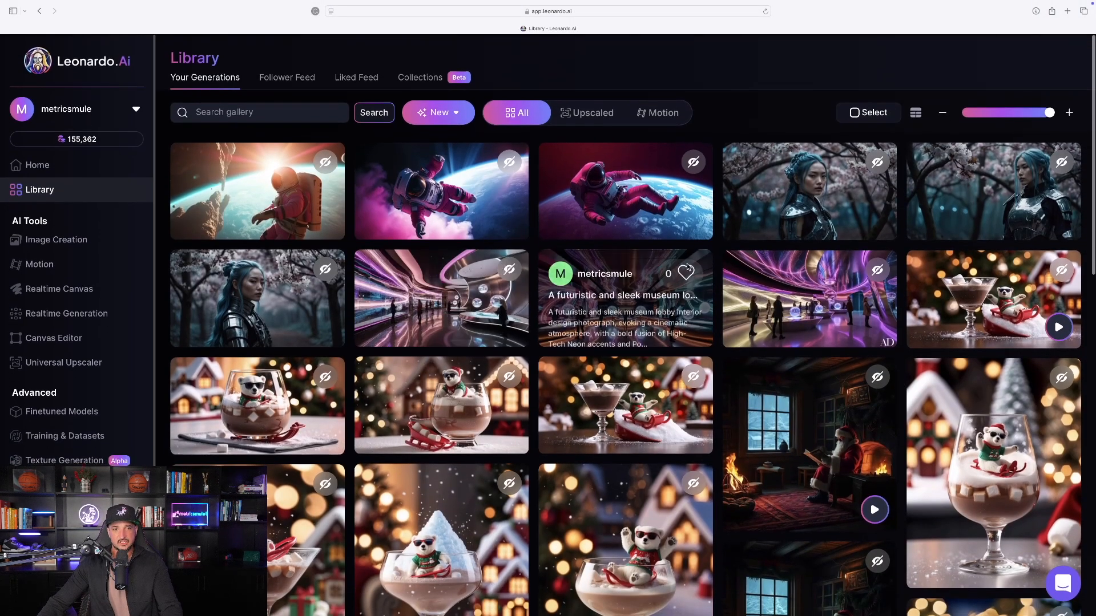
left_click(257, 190)
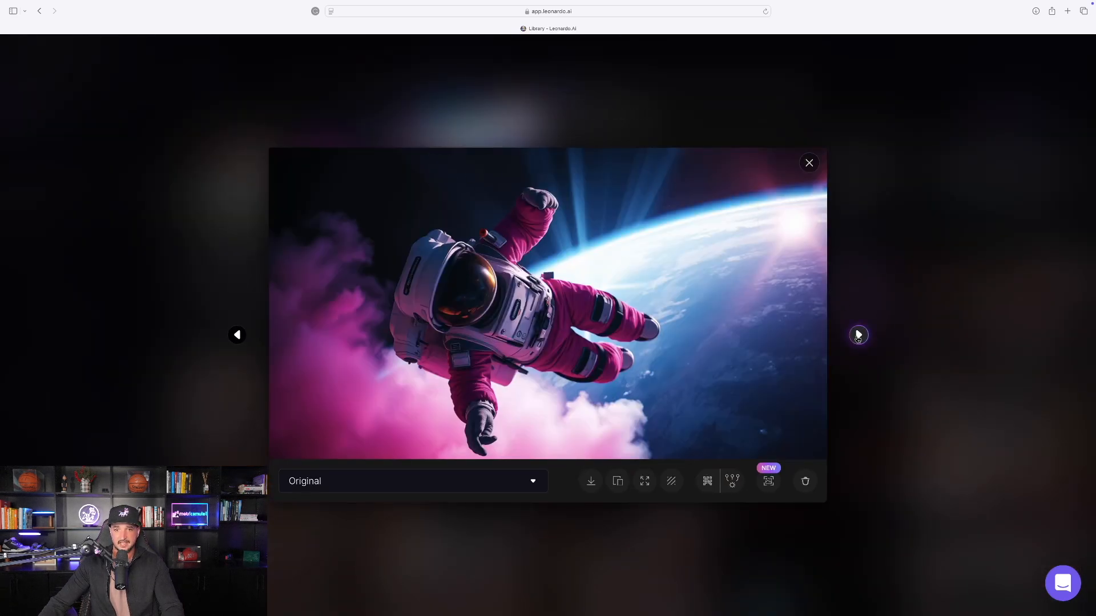
left_click(858, 335)
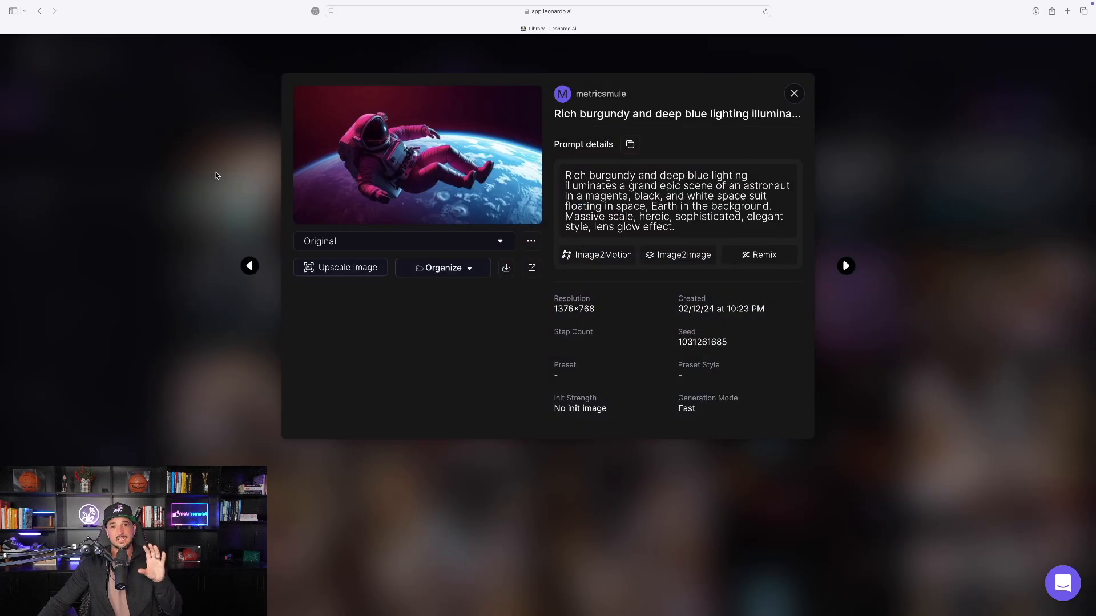
left_click(844, 260)
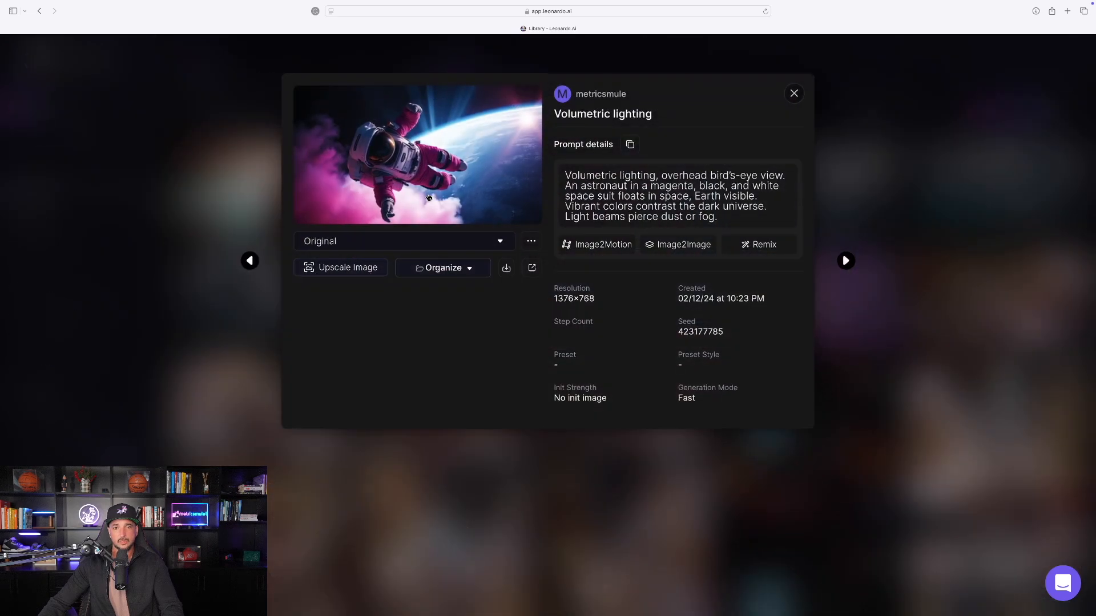
Open the Image2Motion dialog for the volumetric lighting astronaut image.
left_click(596, 245)
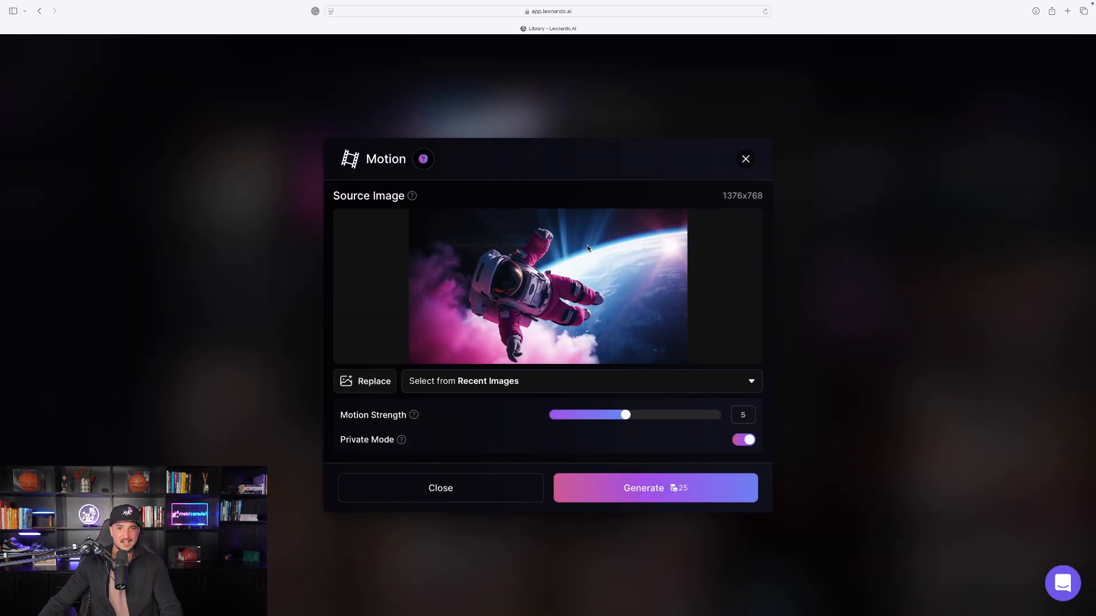
left_click(744, 159)
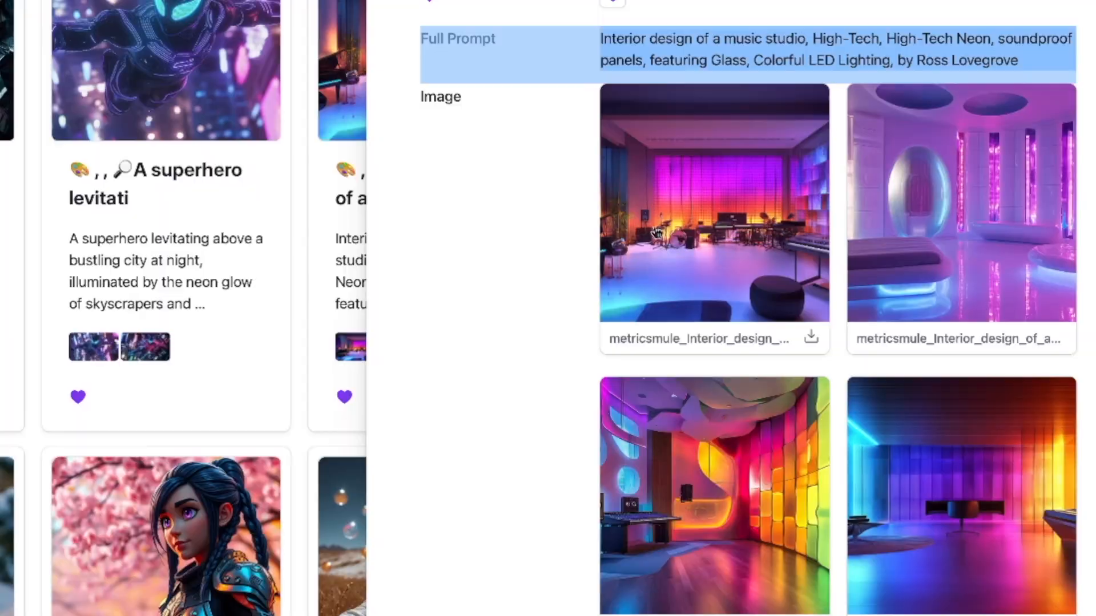
Enlarge the colourful music studio image attached to the Airtable record.
left_click(713, 489)
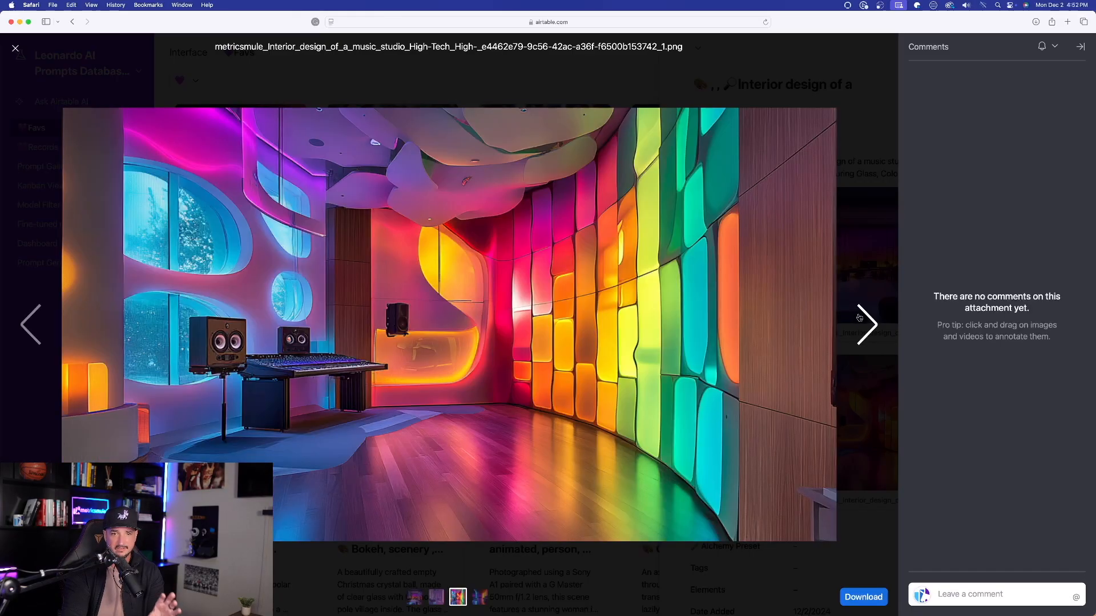
left_click(15, 48)
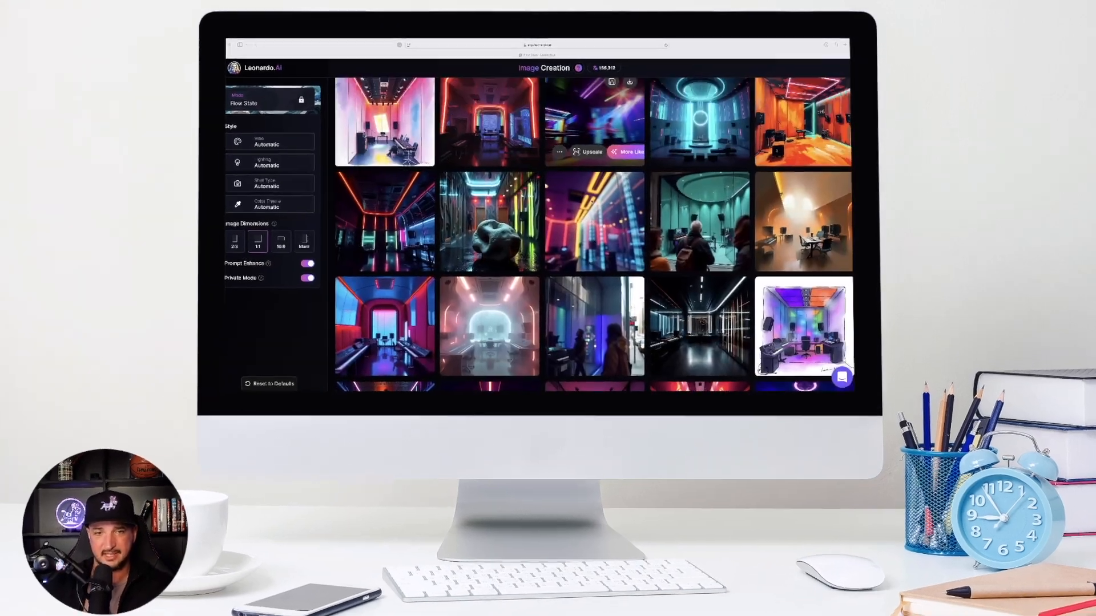
View the sketched music studio image and another studio image full size, then close the viewer.
scroll("down", 3)
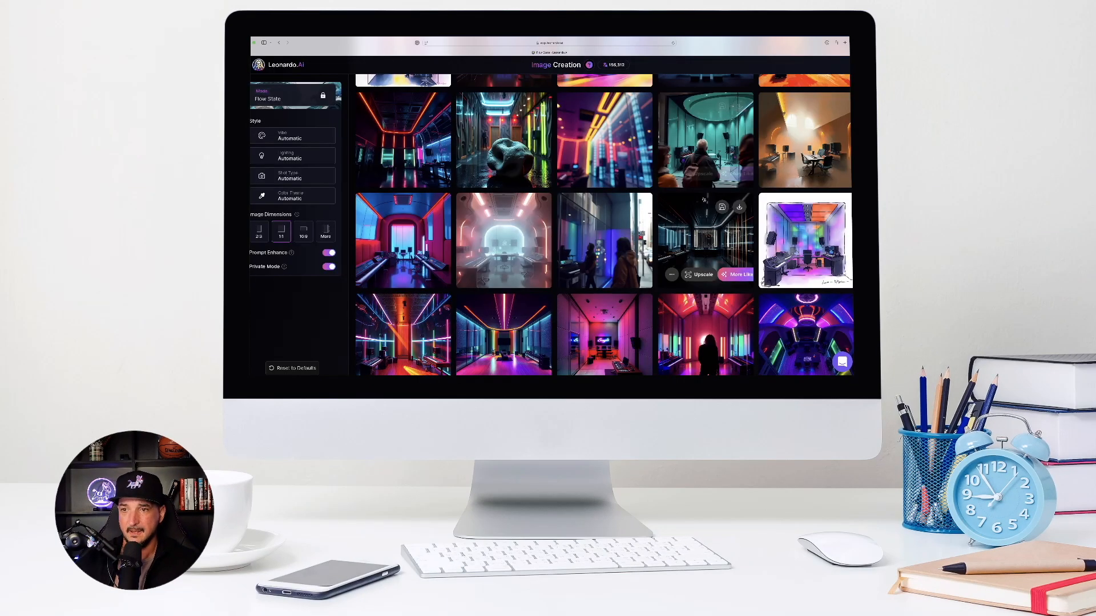
left_click(804, 239)
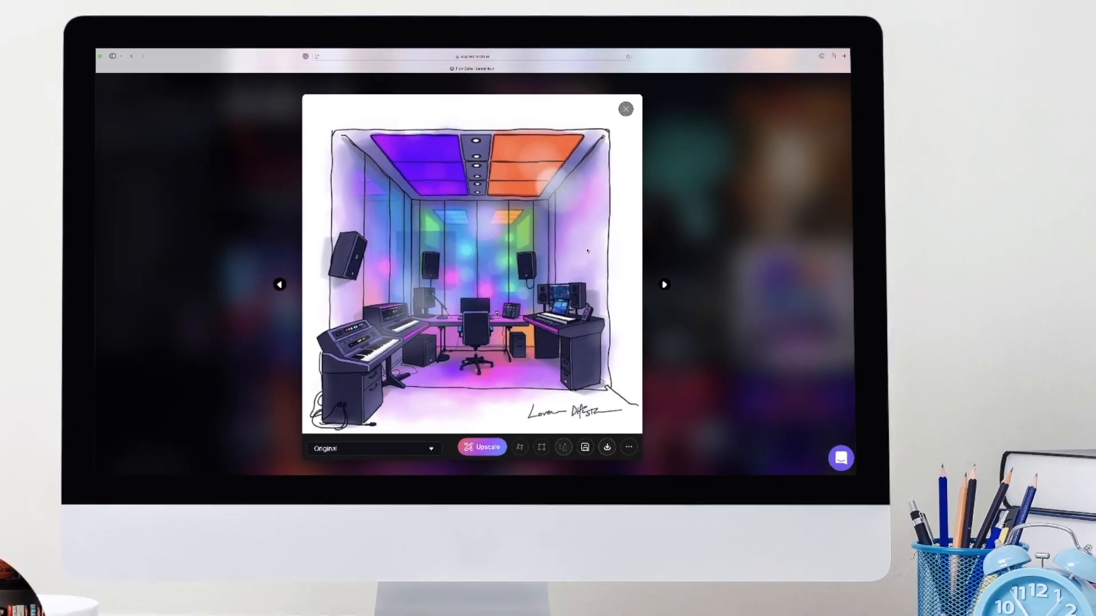
left_click(625, 109)
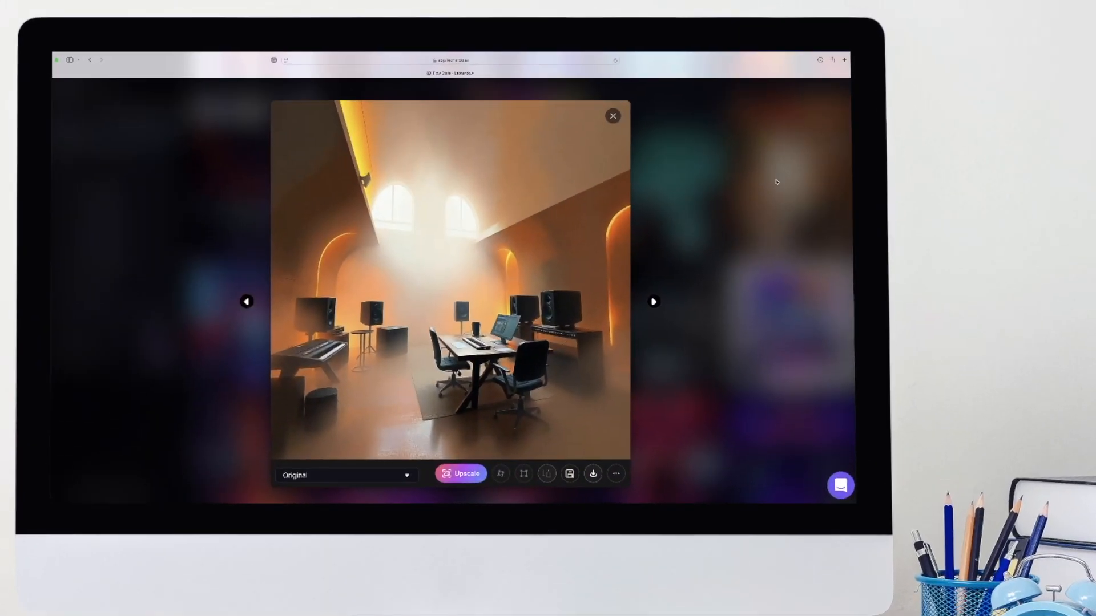
left_click(613, 116)
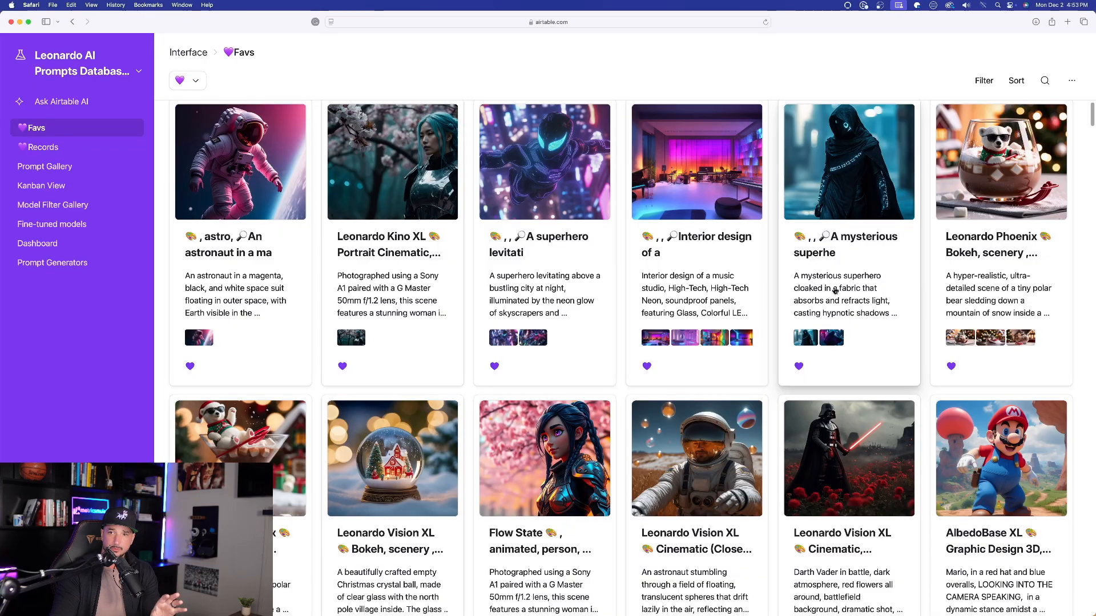
Open the 'A mysterious superhero' prompt card in the Favs gallery.
left_click(847, 162)
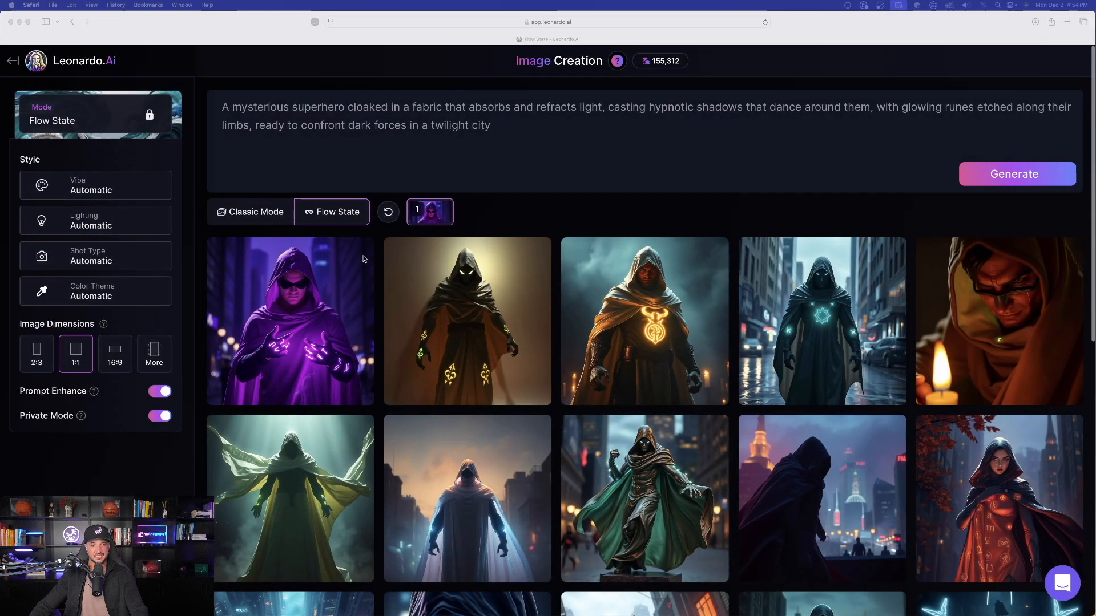
left_click(289, 321)
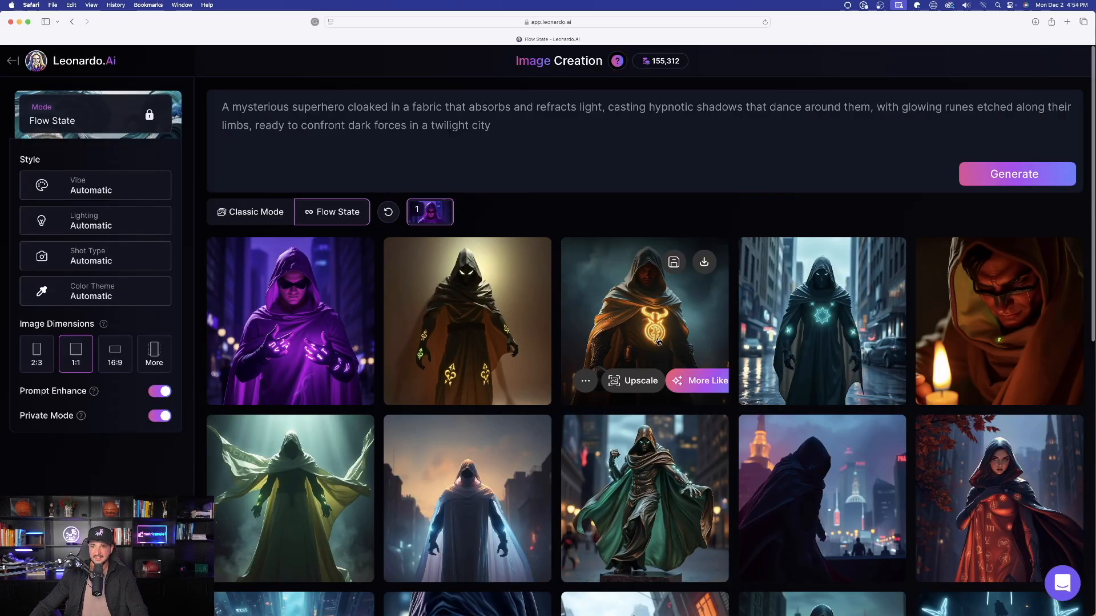
scroll("down", 3)
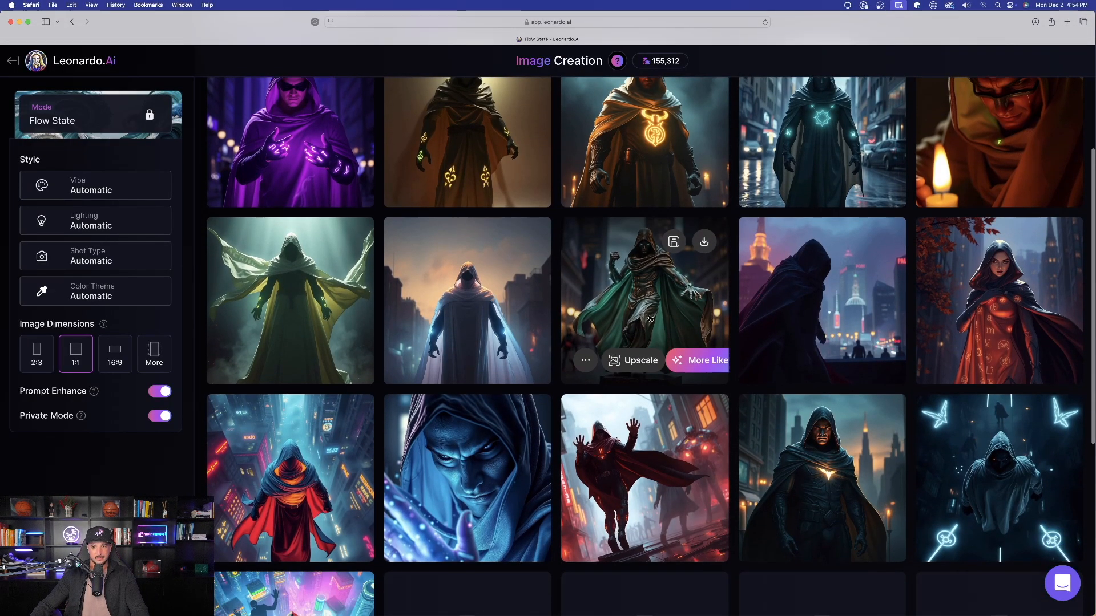
scroll("down", 3)
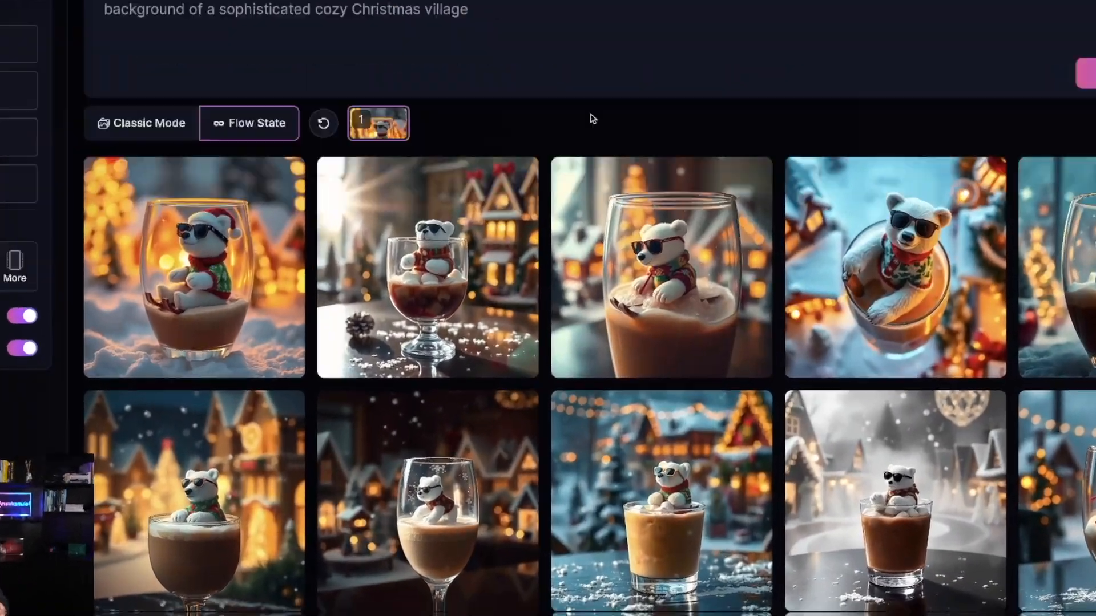
Scroll the polar bear hot cocoa feed to more sledding and black-and-white variations.
scroll("down", 3)
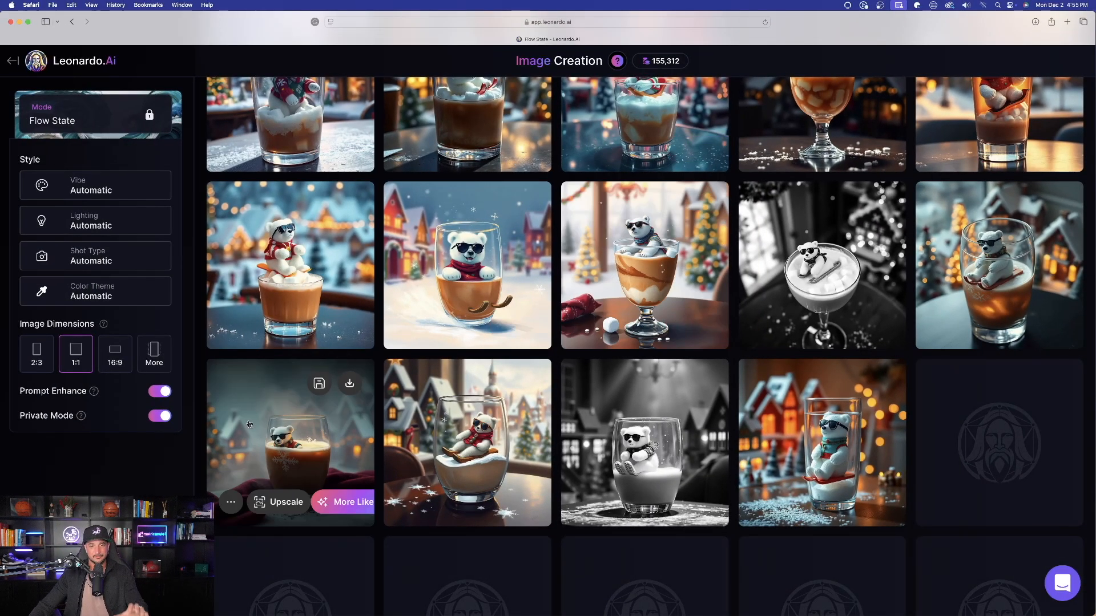
mouse_move(774, 115)
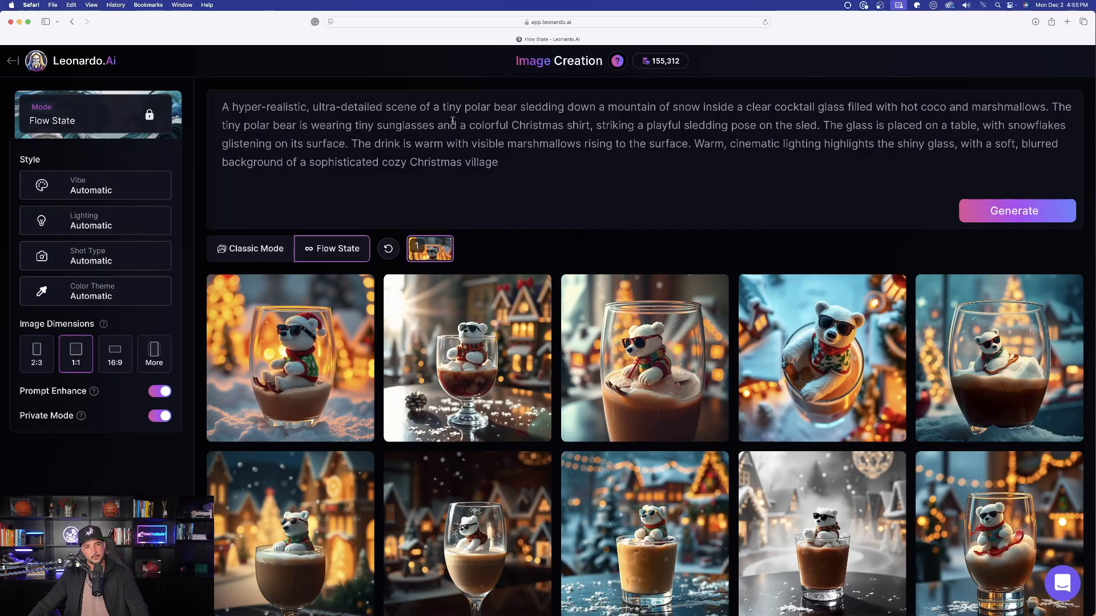
Apply 3D Cute vibe, Mystical lighting, Cinematic shot and Dark theme at 16:9.
left_click(96, 185)
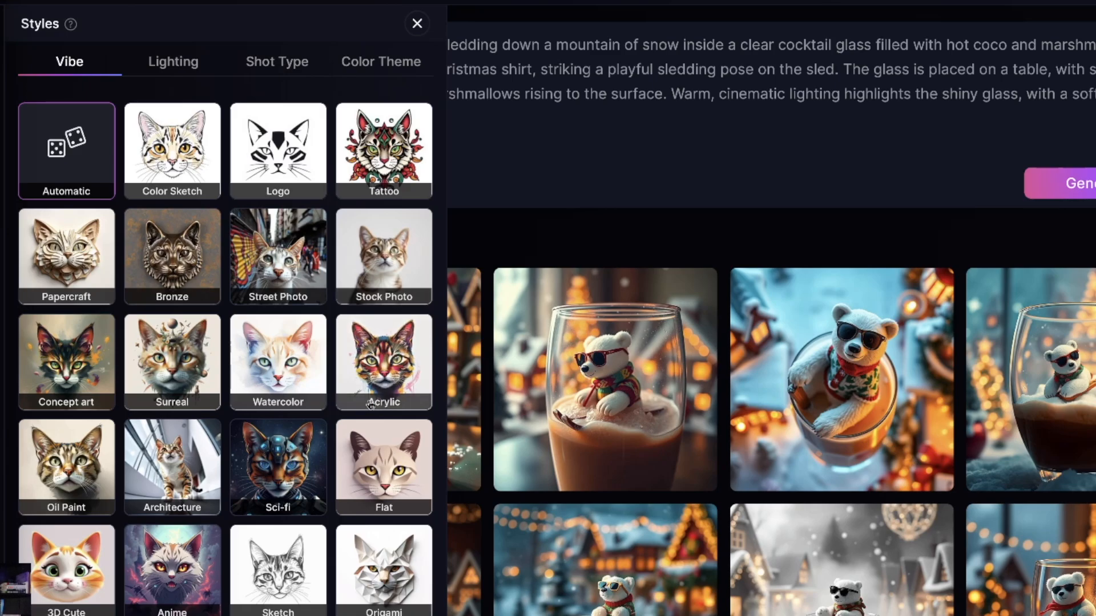
left_click(65, 559)
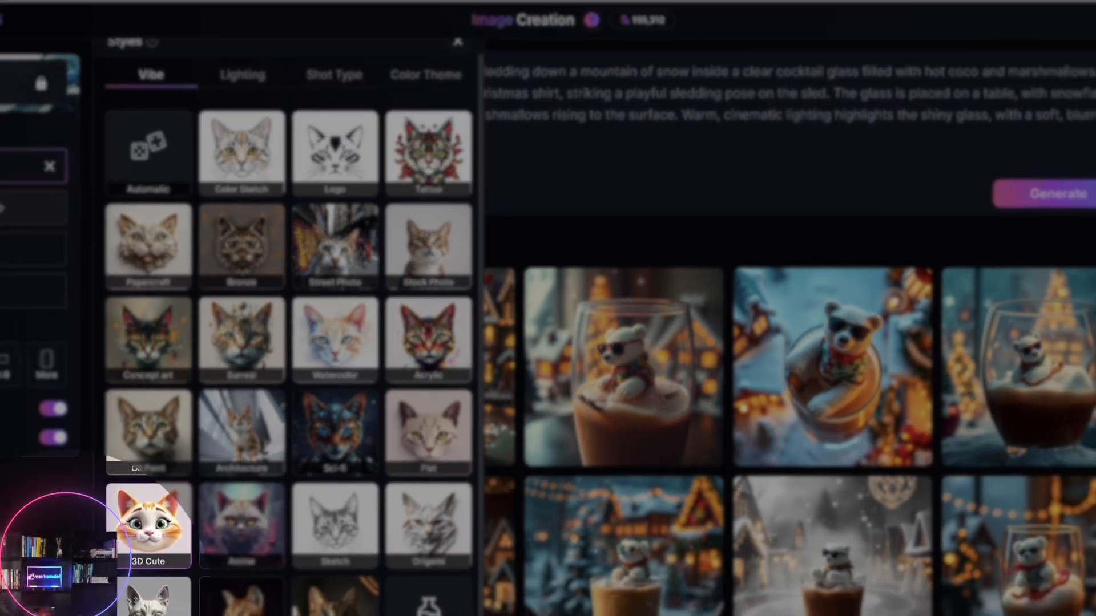
left_click(241, 74)
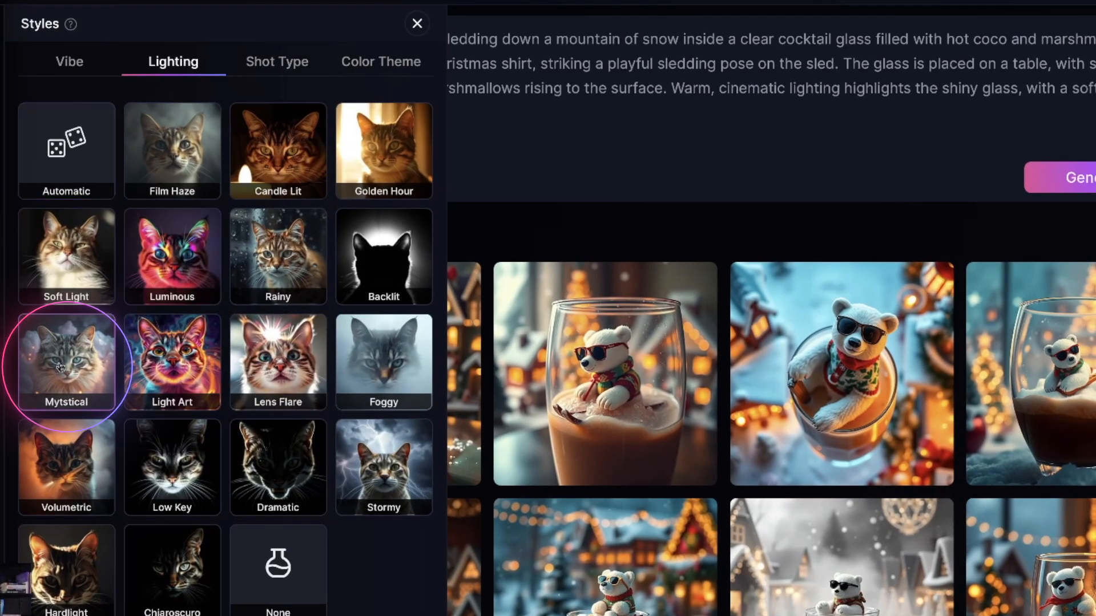
left_click(277, 62)
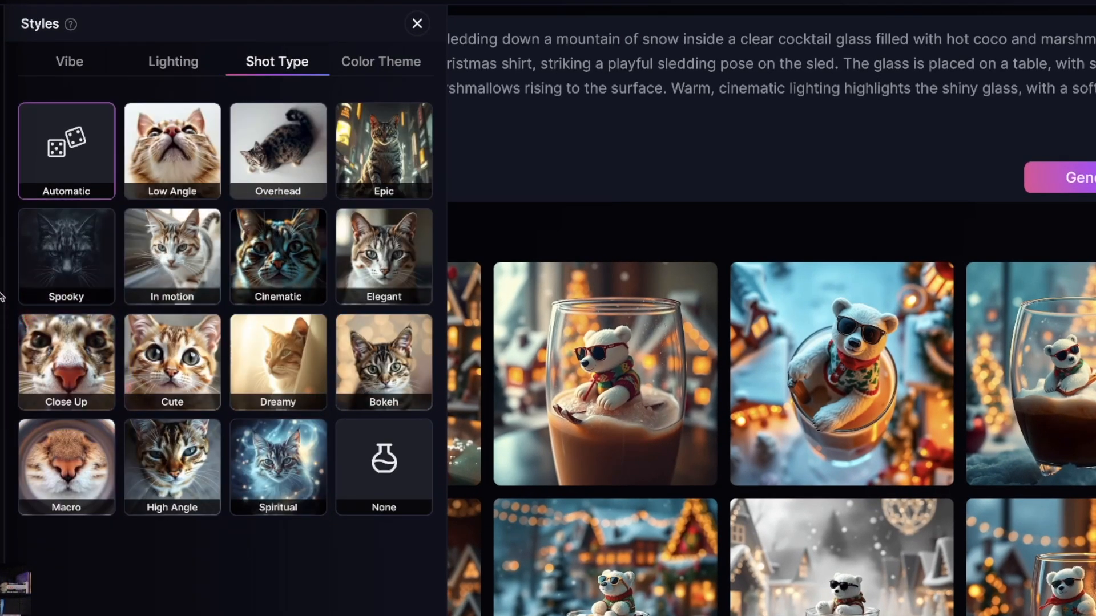
left_click(277, 256)
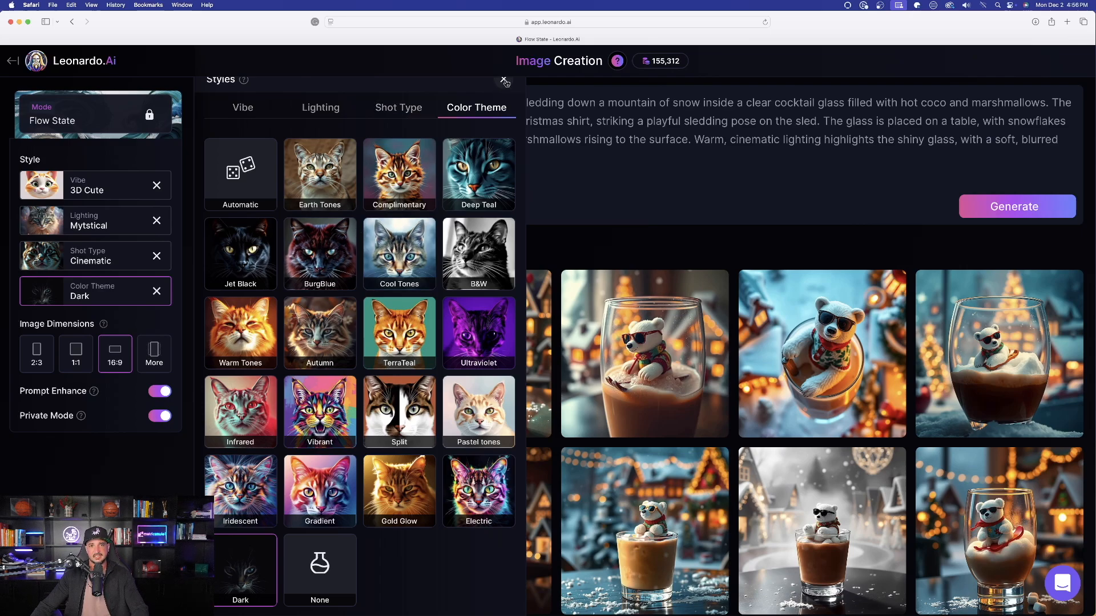
left_click(1014, 206)
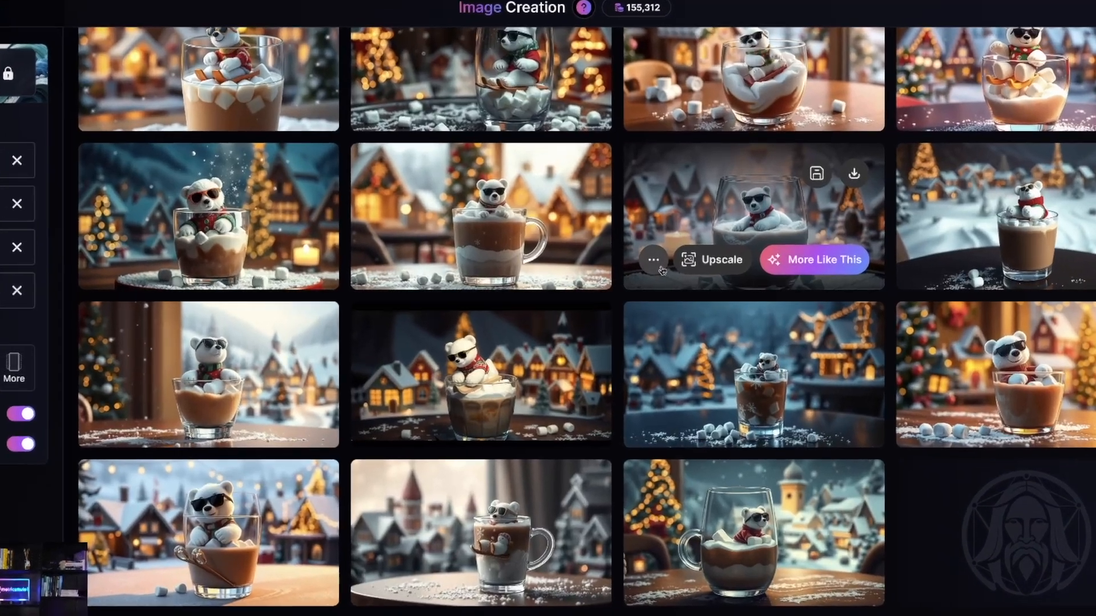
Scroll the 16:9 feed and preview the polar bear mug and marshmallow glass images full size.
scroll("down", 3)
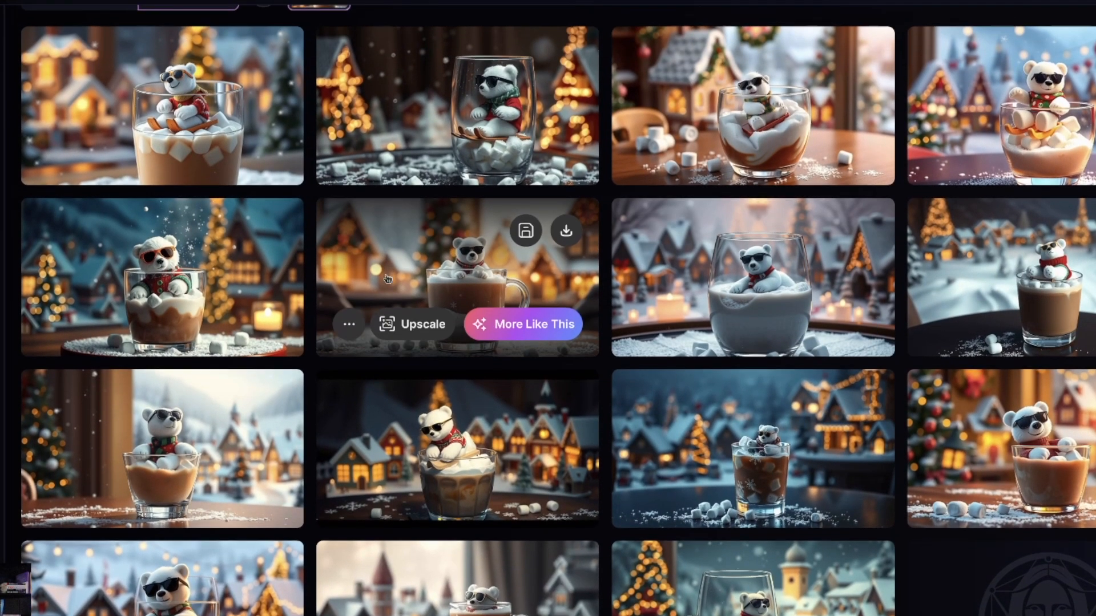
left_click(456, 277)
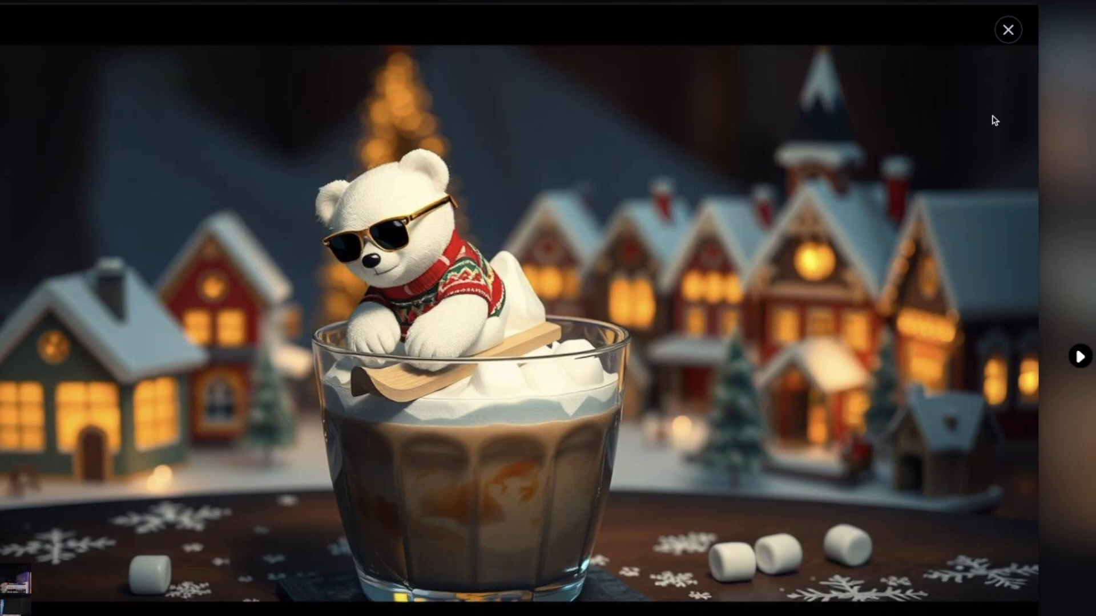
left_click(1008, 29)
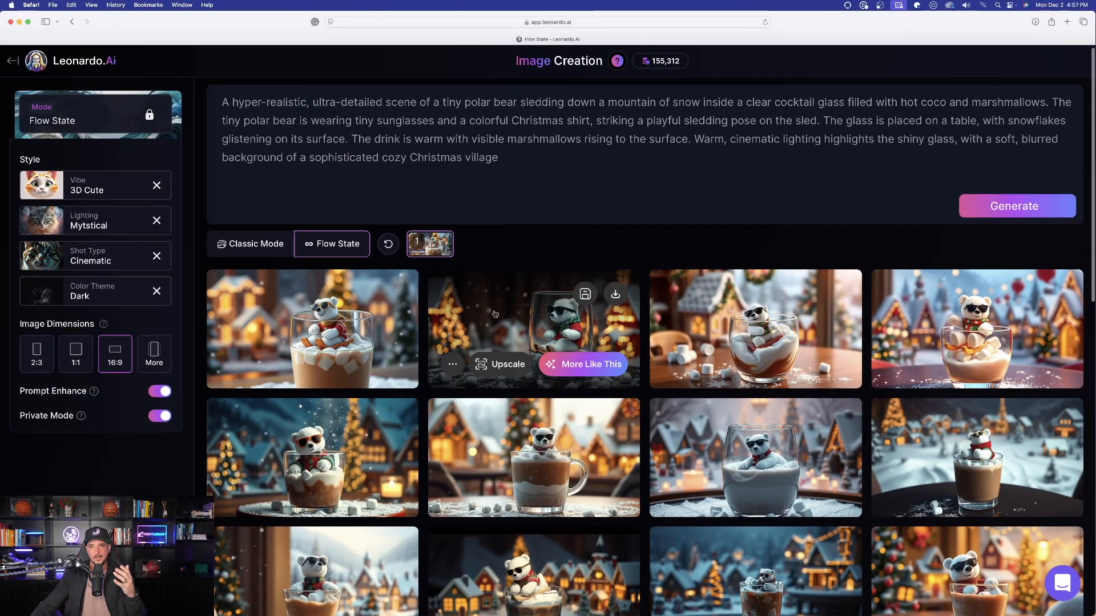
left_click(533, 328)
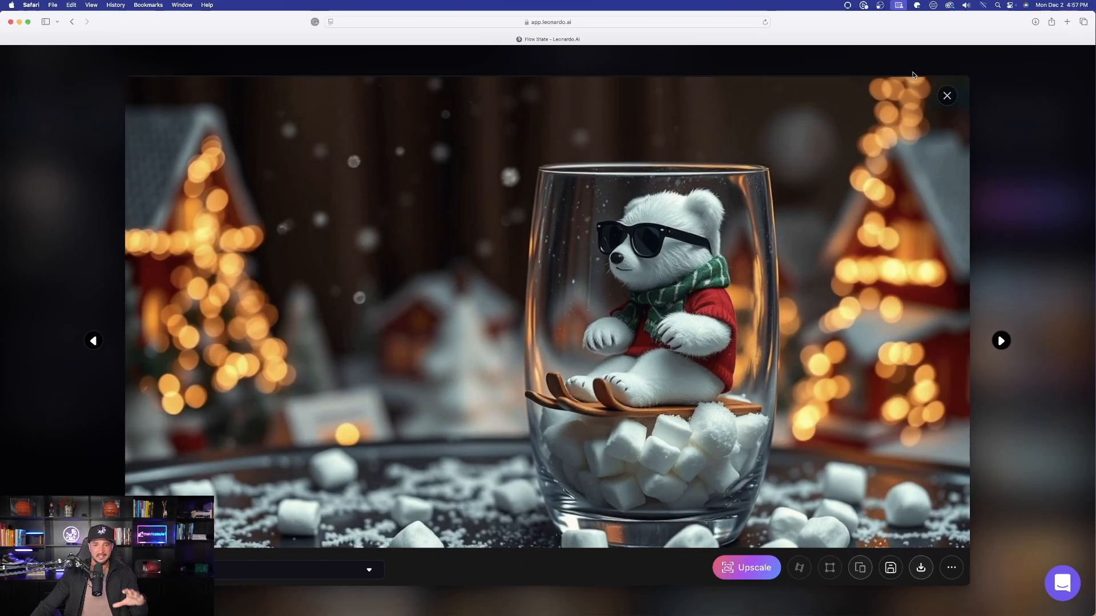
mouse_move(980, 81)
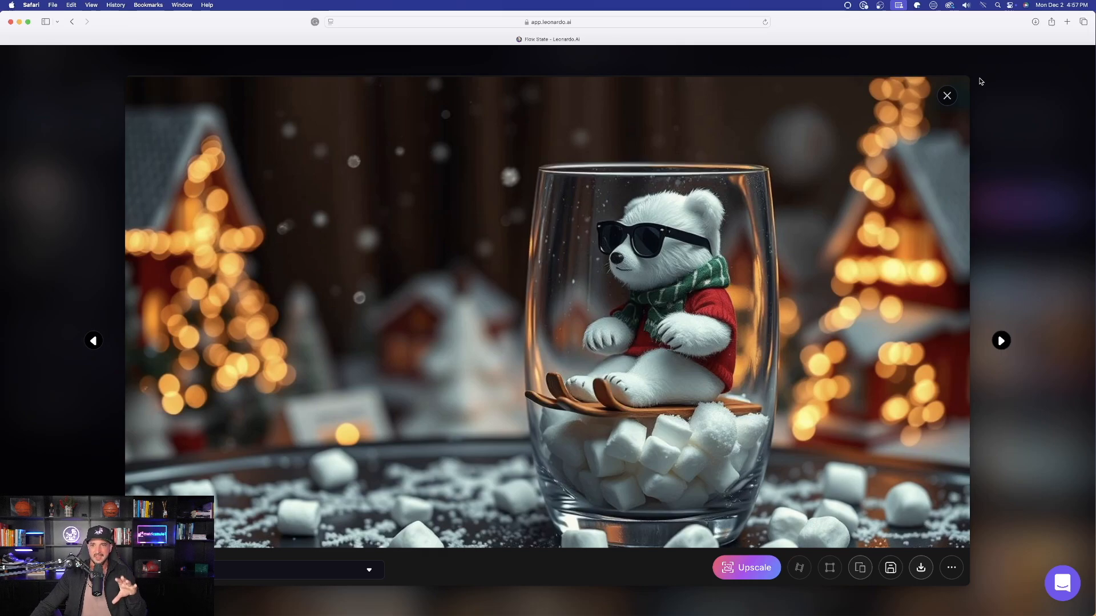
left_click(947, 96)
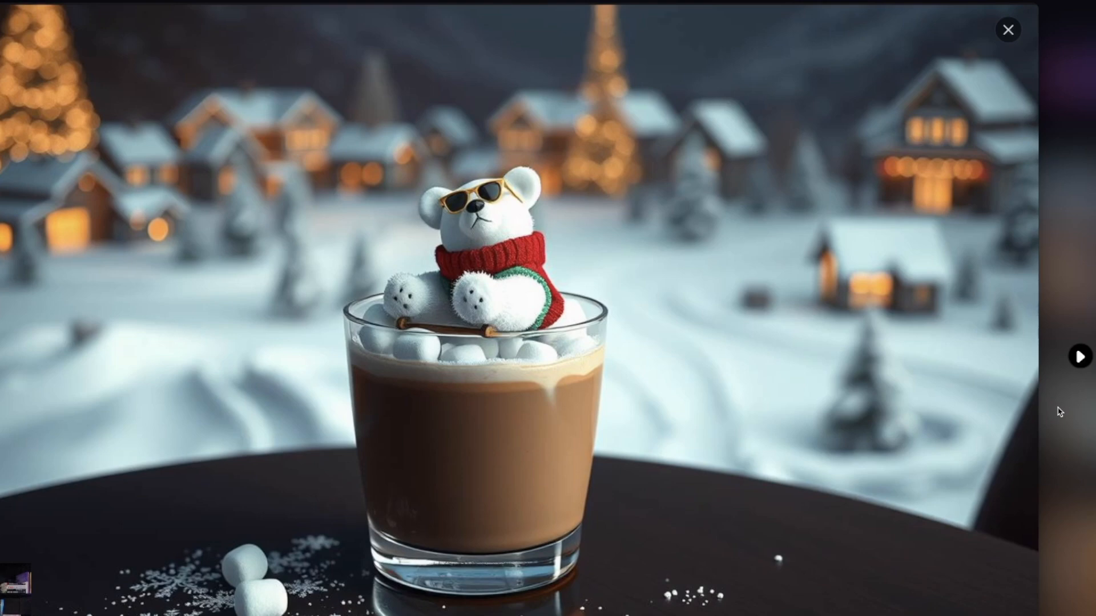
left_click(1007, 29)
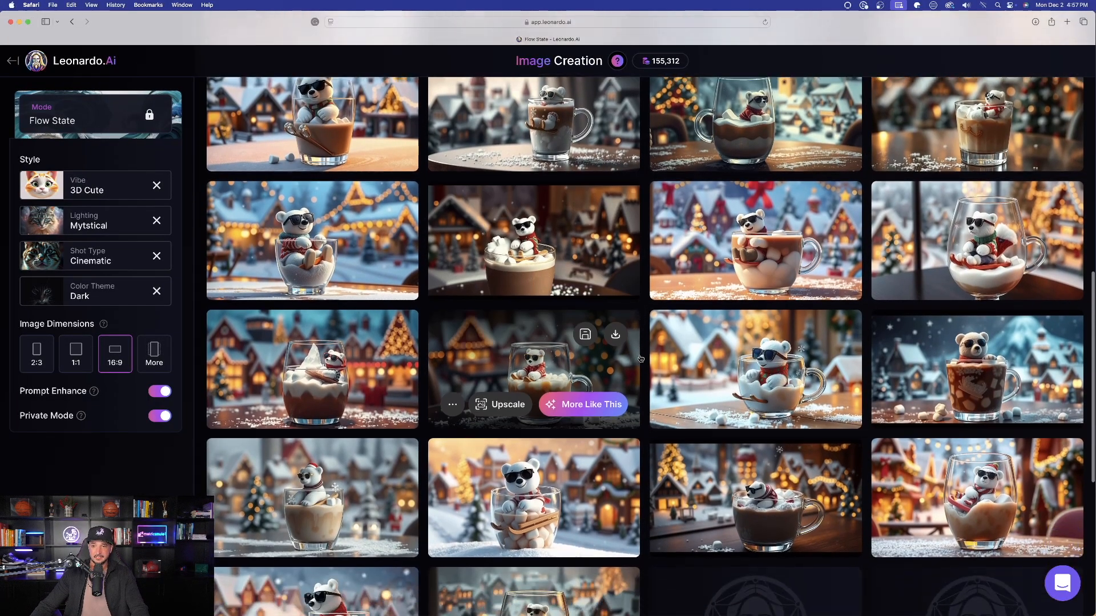